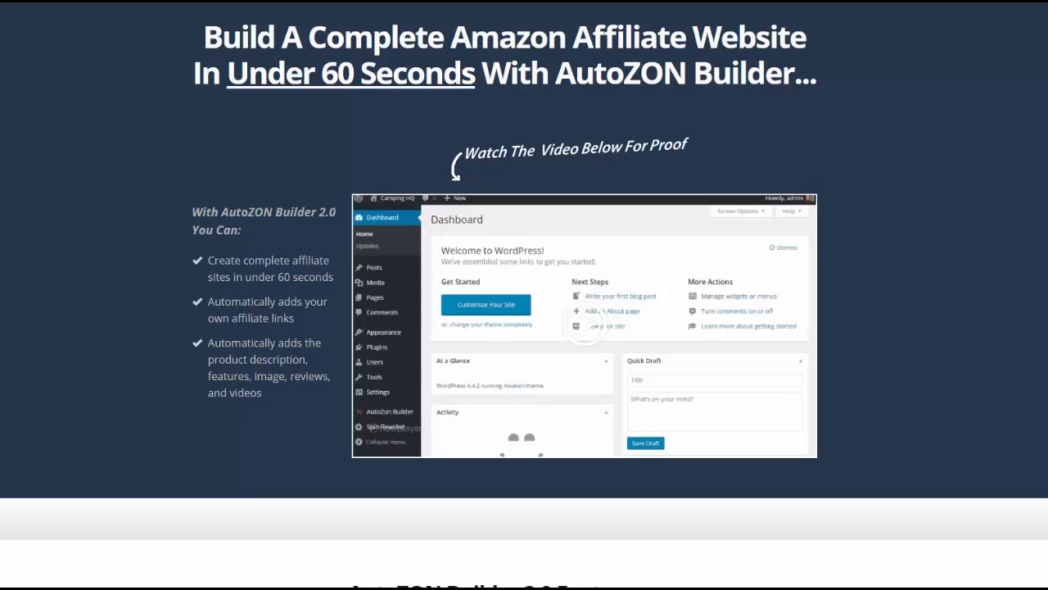
- Scroll the sales page past the demo video to the feature grid of plugin benefits
{"action": "scroll", "scroll_direction": "down", "scroll_amount": 3}
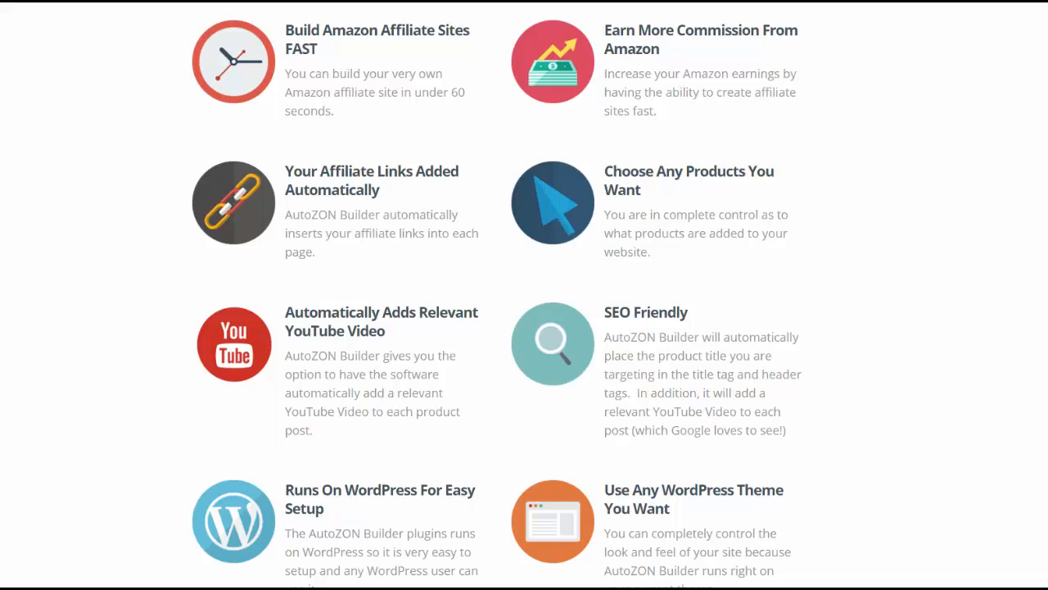
- Scroll down through the 'As Easy As 1...2...3!' walkthrough to step 2, Select Which Products
{"action": "scroll", "scroll_direction": "down", "scroll_amount": 3}
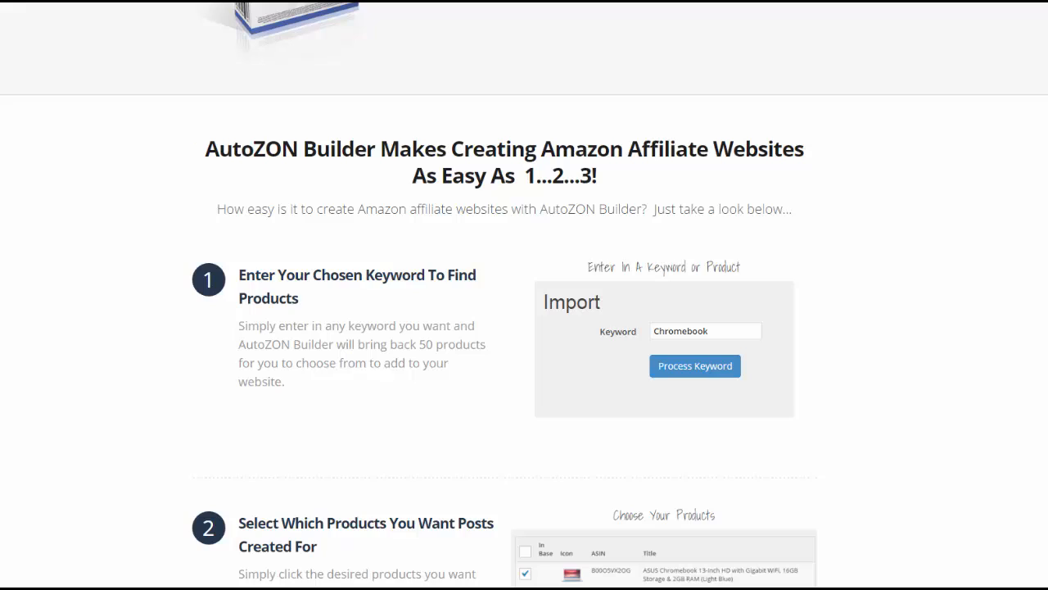
{"action": "mouse_move", "coordinate": [392, 237]}
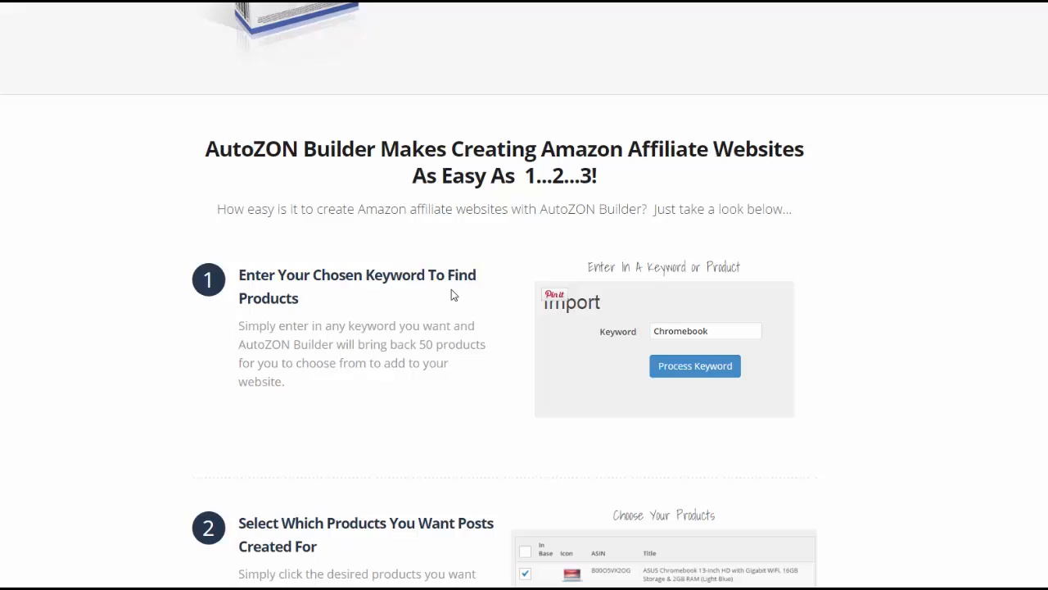
{"action": "mouse_move", "coordinate": [757, 340]}
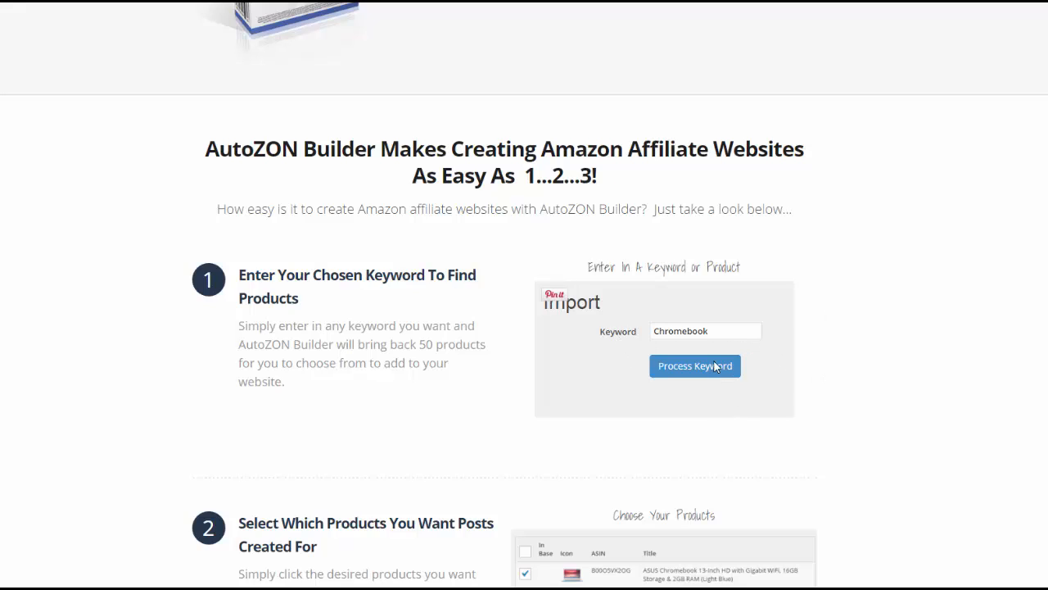
{"action": "scroll", "scroll_direction": "down", "scroll_amount": 3}
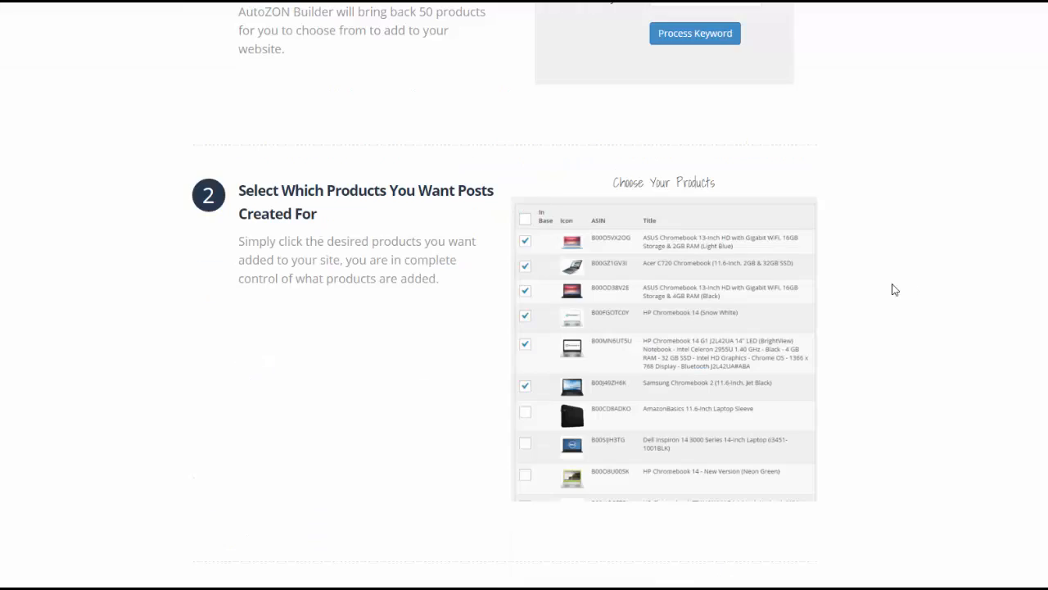
{"action": "mouse_move", "coordinate": [609, 226]}
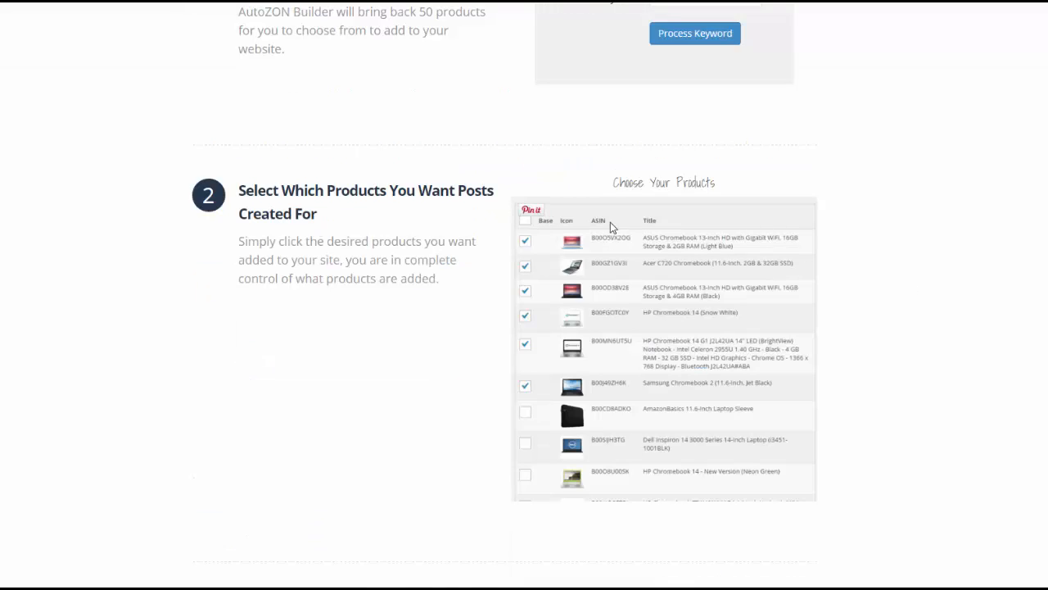
{"action": "mouse_move", "coordinate": [721, 432]}
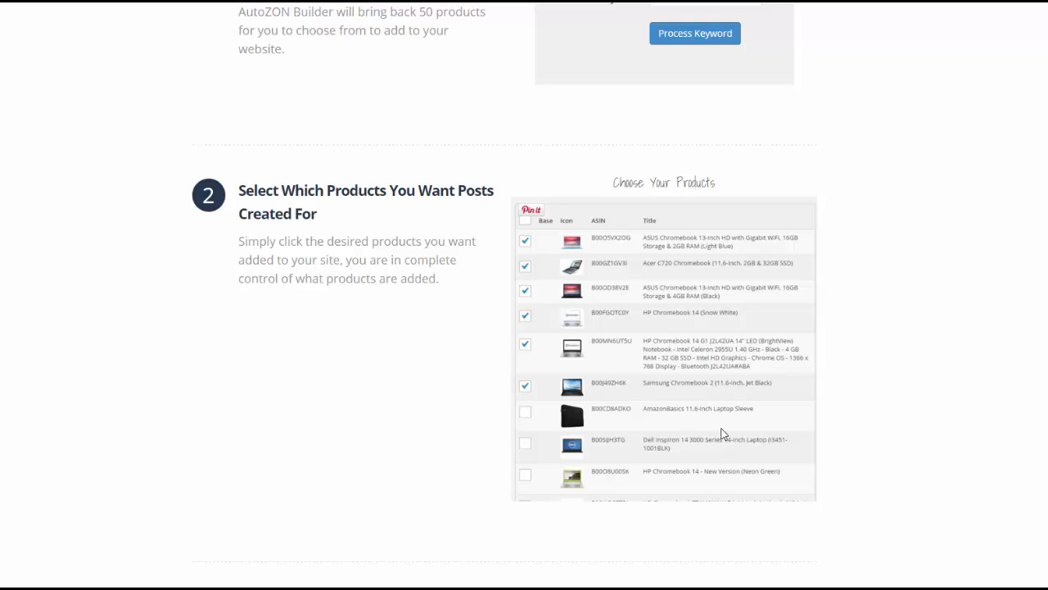
{"action": "scroll", "scroll_direction": "down", "scroll_amount": 3}
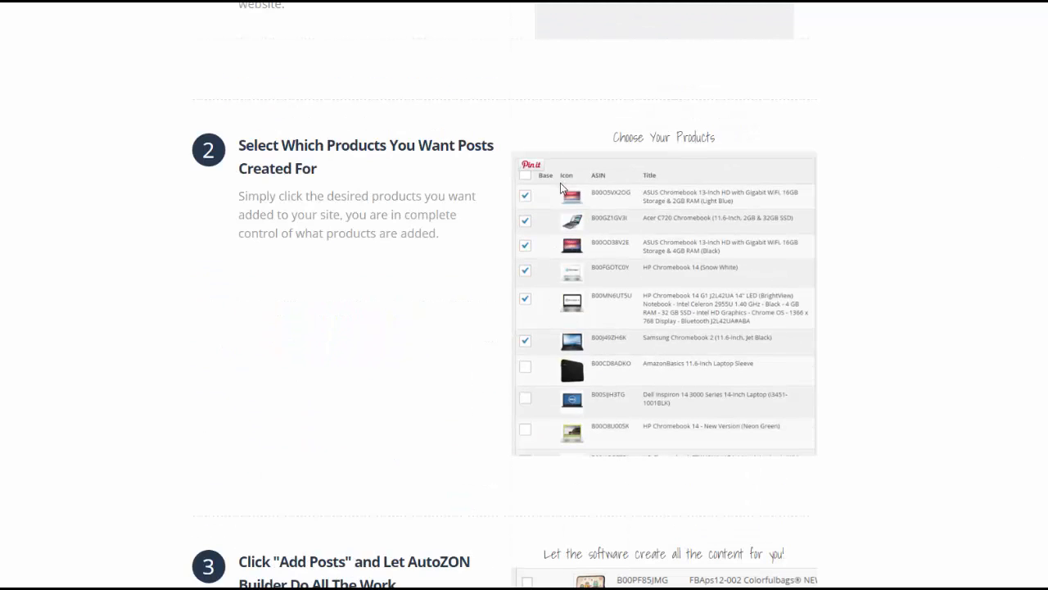
{"action": "mouse_move", "coordinate": [592, 207]}
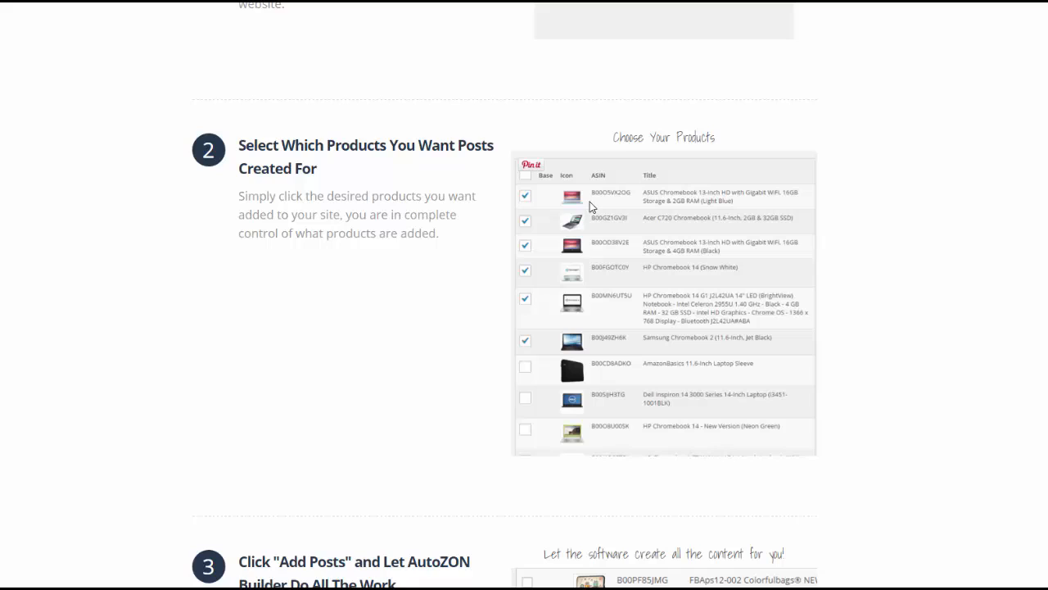
{"action": "mouse_move", "coordinate": [587, 204]}
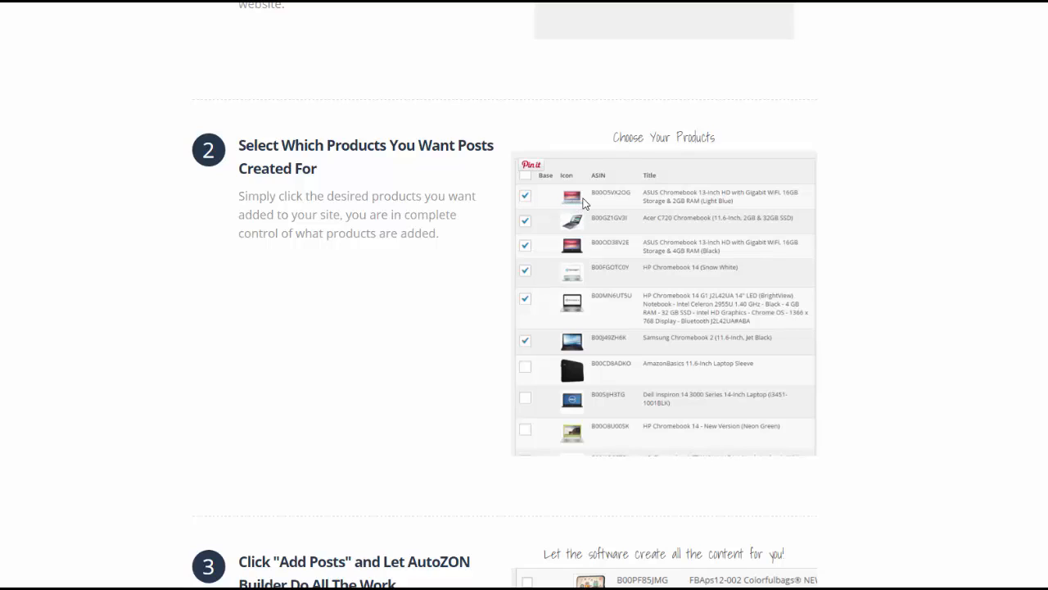
{"action": "scroll", "scroll_direction": "down", "scroll_amount": 3}
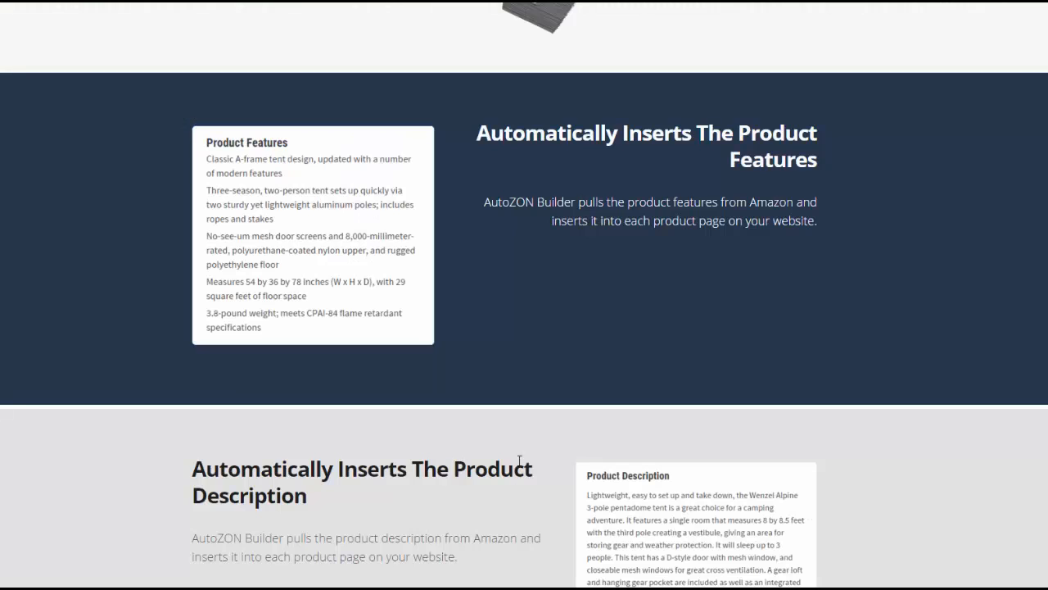
{"action": "mouse_move", "coordinate": [562, 311]}
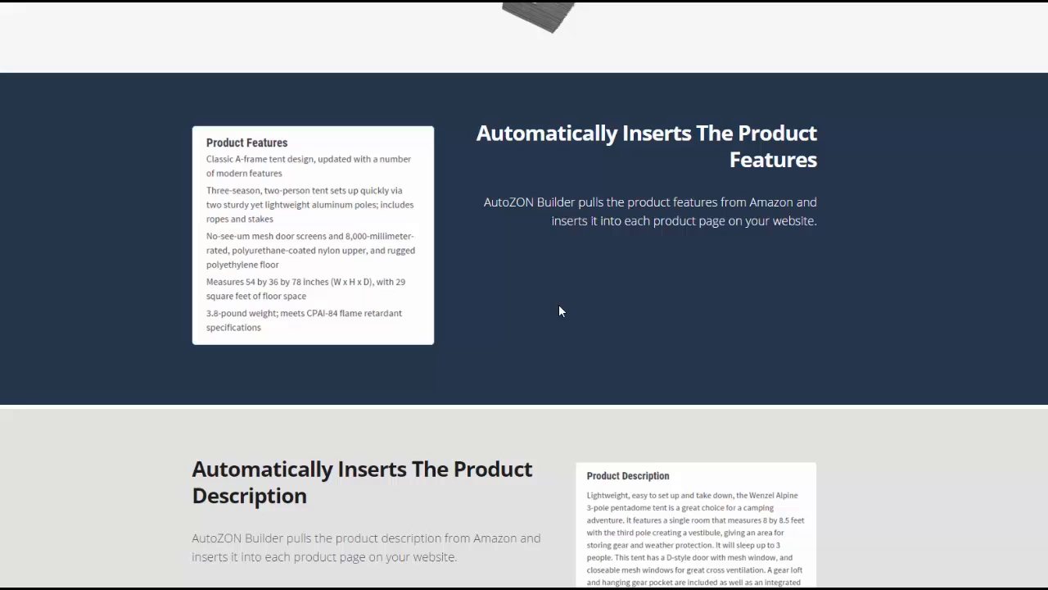
- Scroll past the Product Features and Description sections to the Product Image and Buy Button sections
{"action": "scroll", "scroll_direction": "down", "scroll_amount": 3}
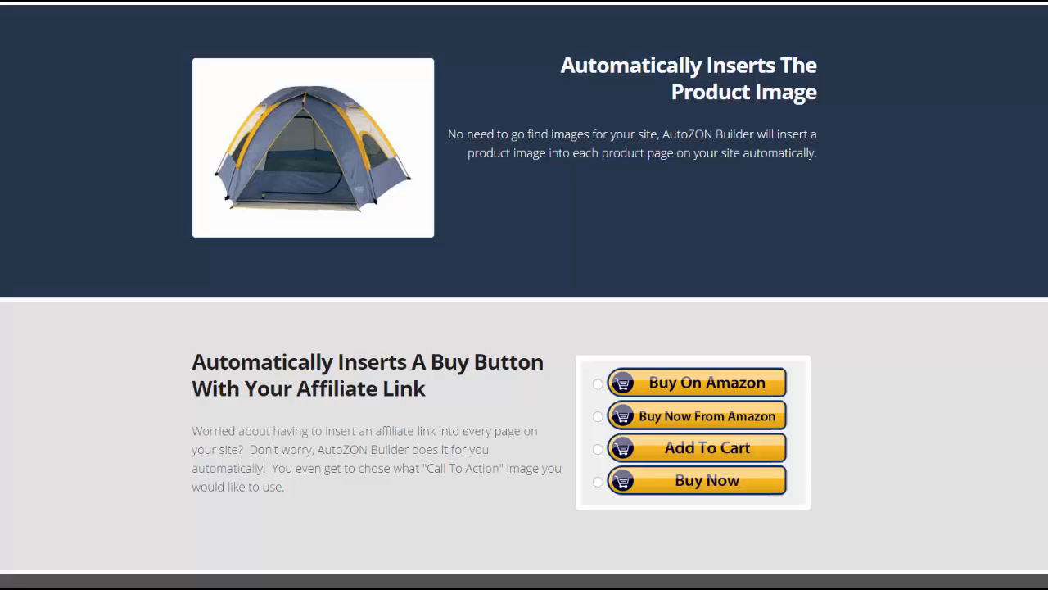
{"action": "mouse_move", "coordinate": [141, 43]}
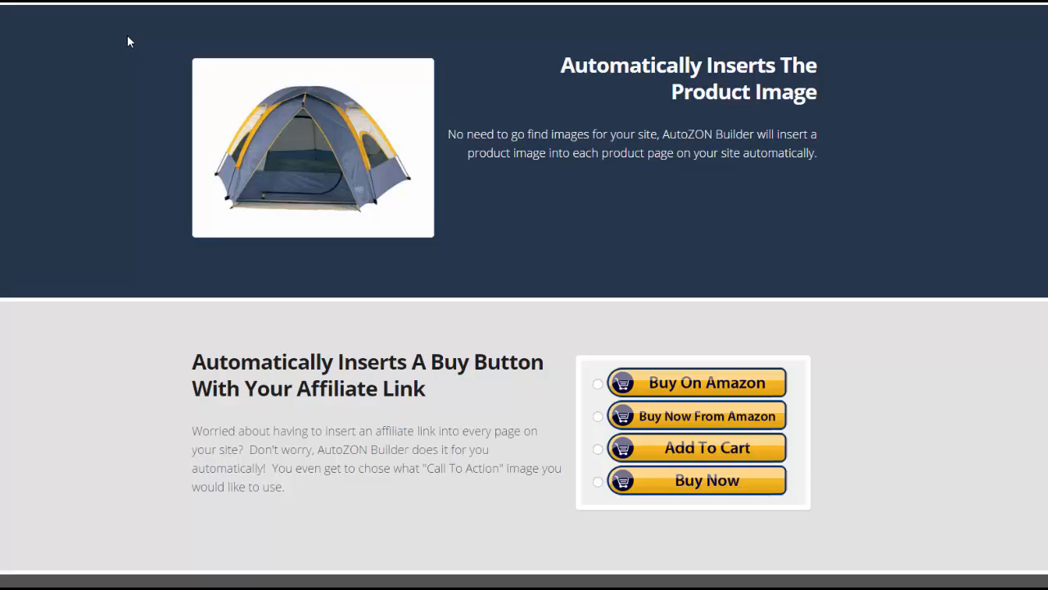
{"action": "mouse_move", "coordinate": [435, 367]}
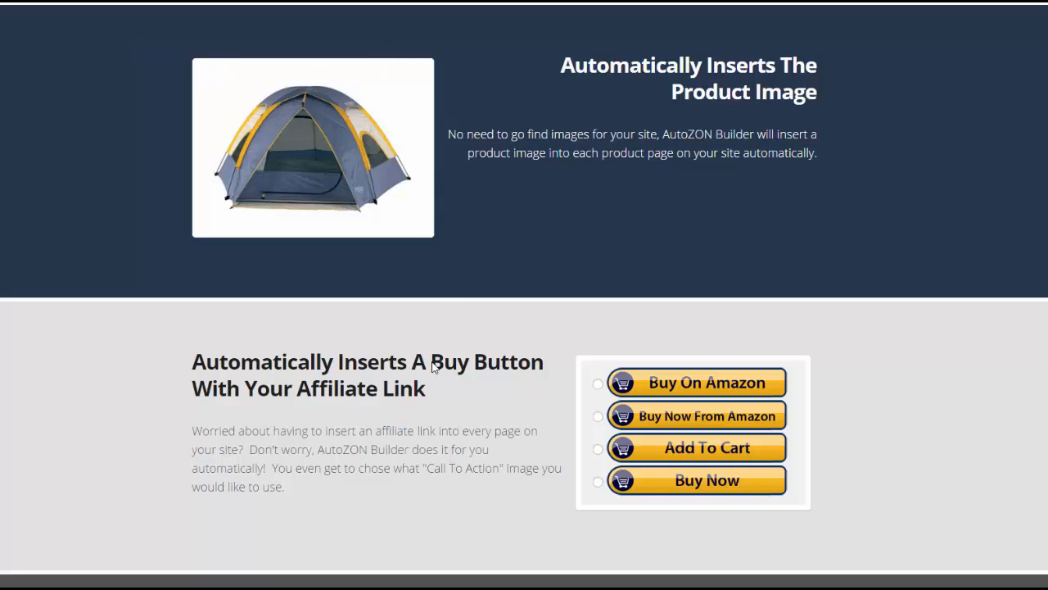
{"action": "mouse_move", "coordinate": [816, 511]}
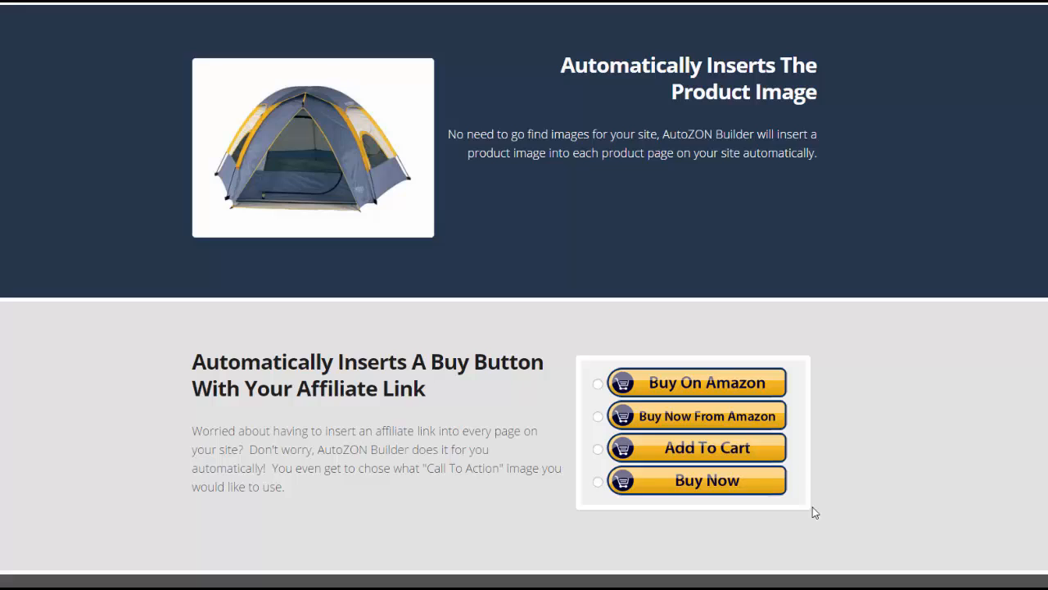
{"action": "mouse_move", "coordinate": [624, 363]}
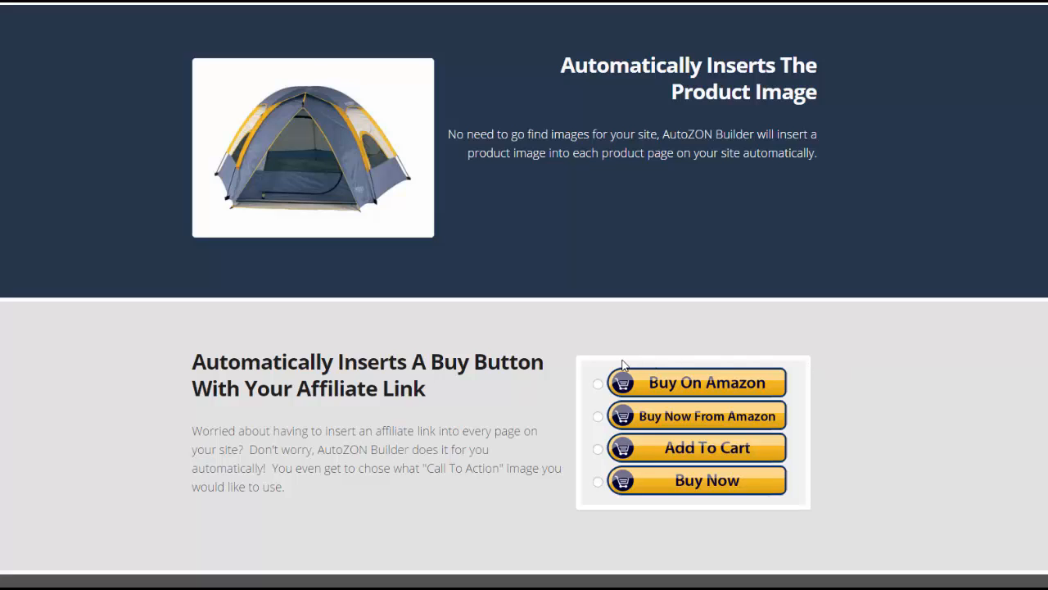
{"action": "scroll", "scroll_direction": "down", "scroll_amount": 3}
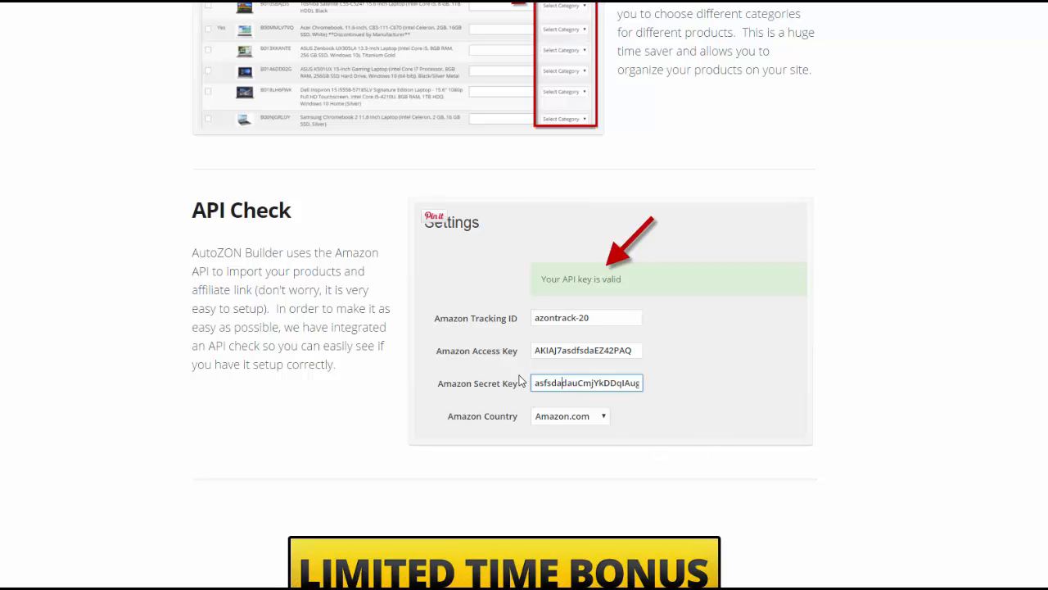
{"action": "mouse_move", "coordinate": [556, 395]}
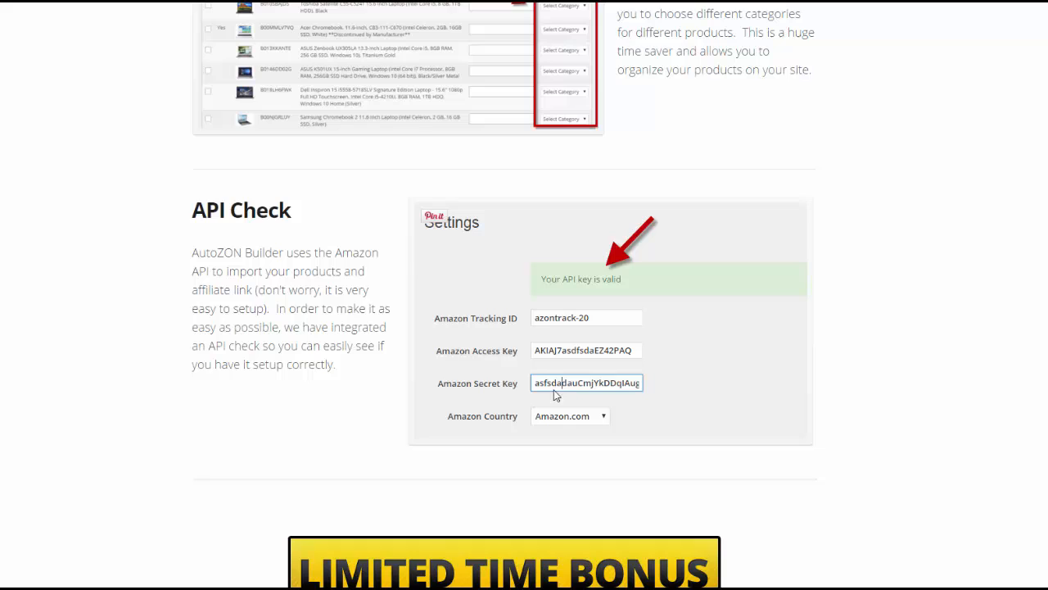
{"action": "mouse_move", "coordinate": [606, 419]}
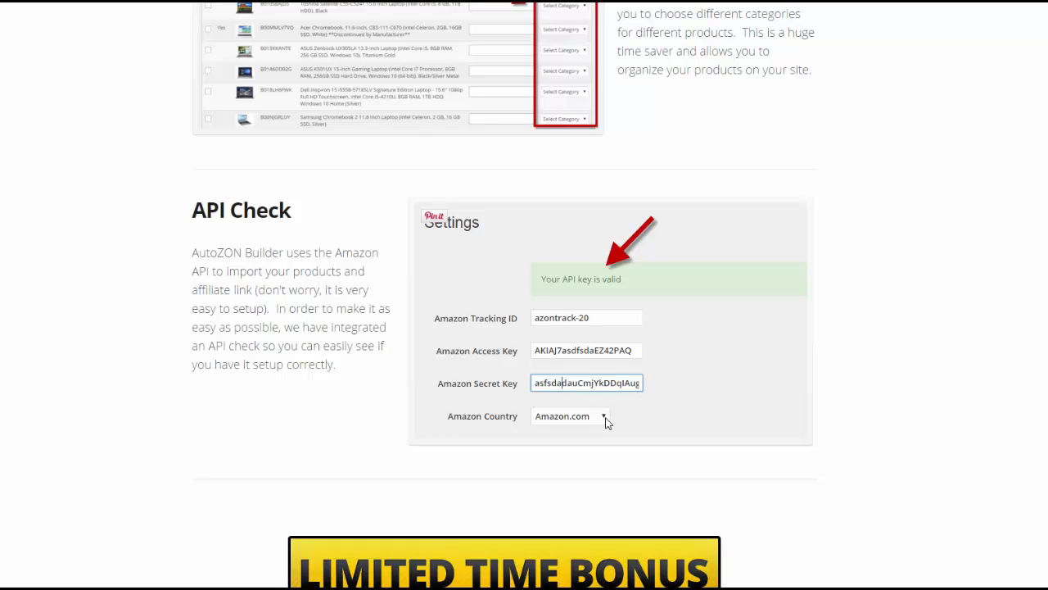
{"action": "mouse_move", "coordinate": [593, 416]}
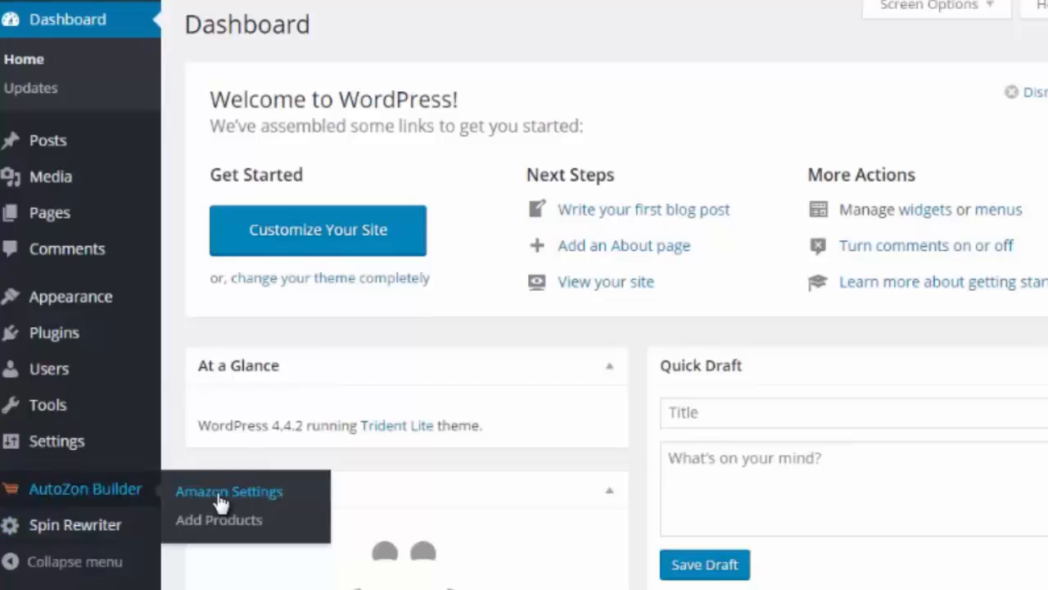
{"action": "left_click", "coordinate": [229, 491]}
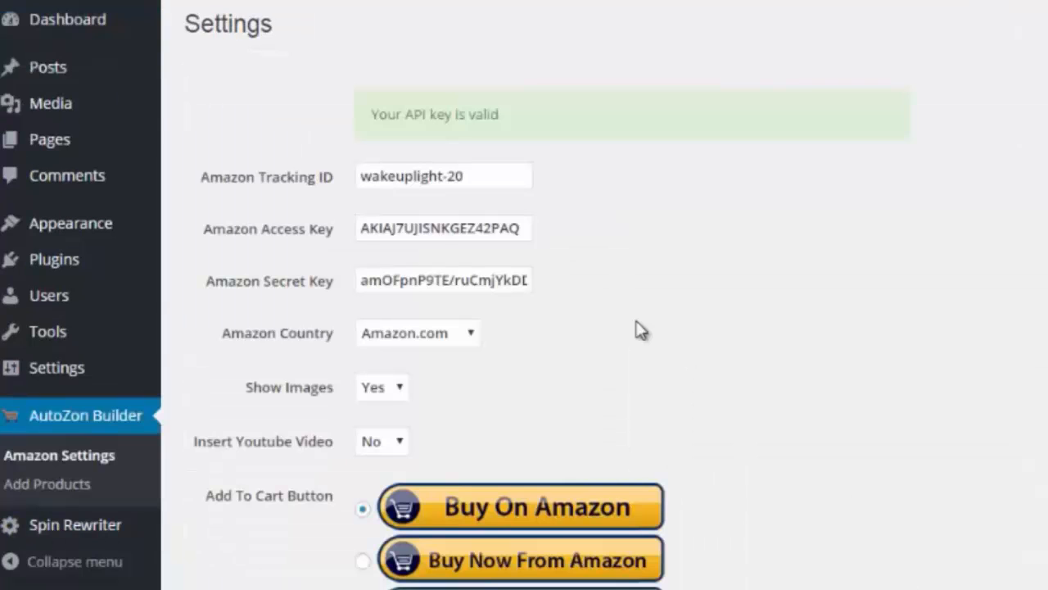
{"action": "mouse_move", "coordinate": [630, 320]}
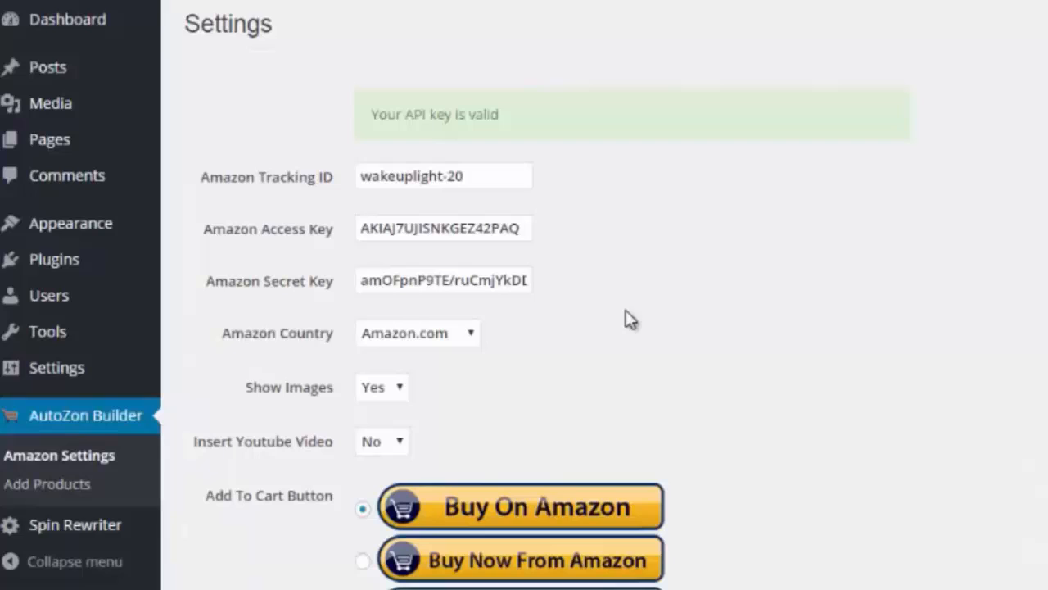
{"action": "mouse_move", "coordinate": [413, 134]}
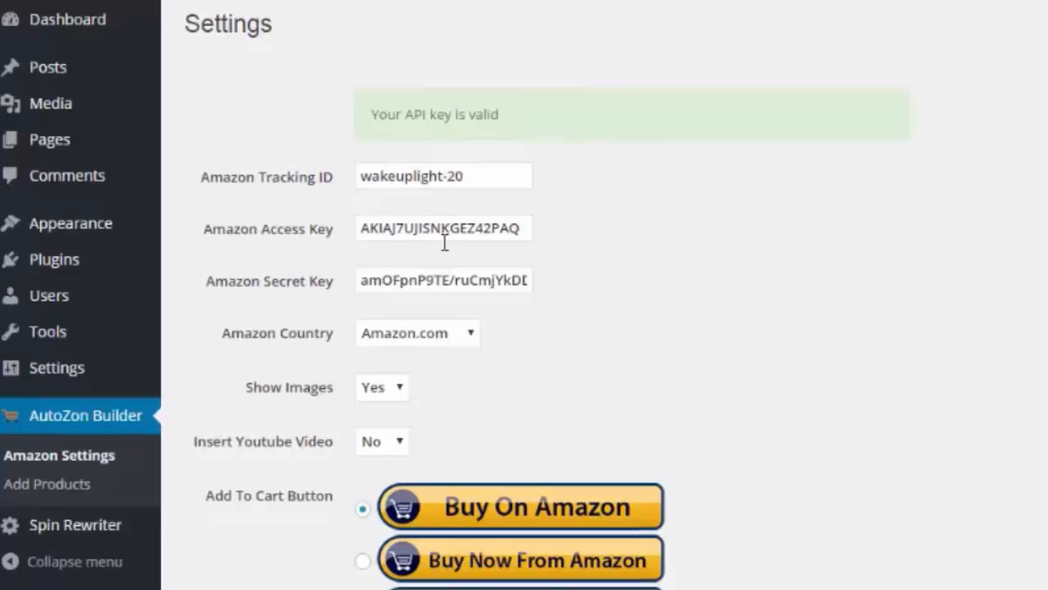
{"action": "mouse_move", "coordinate": [502, 278]}
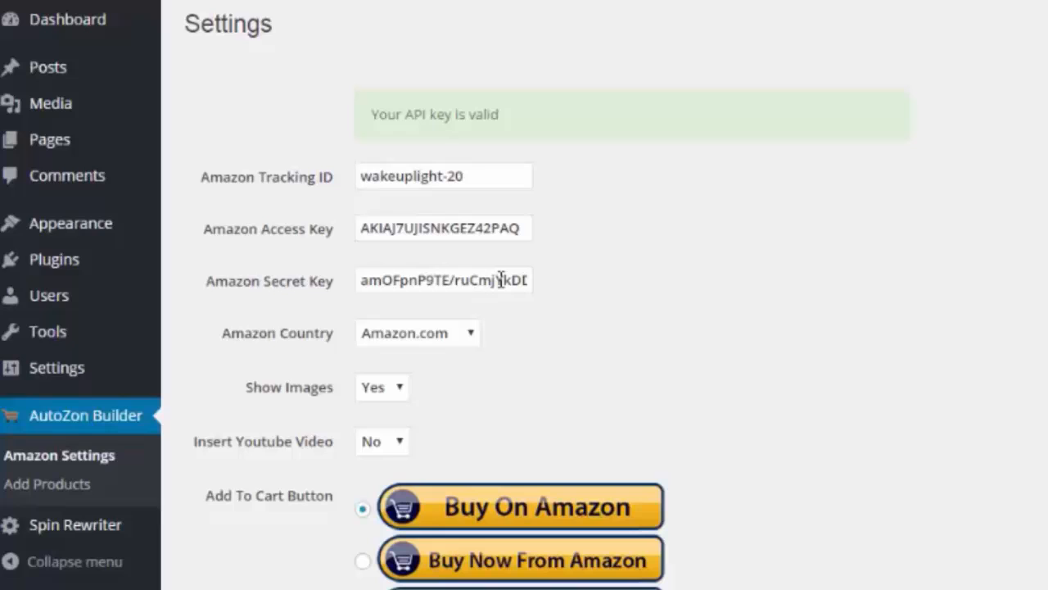
{"action": "mouse_move", "coordinate": [524, 252]}
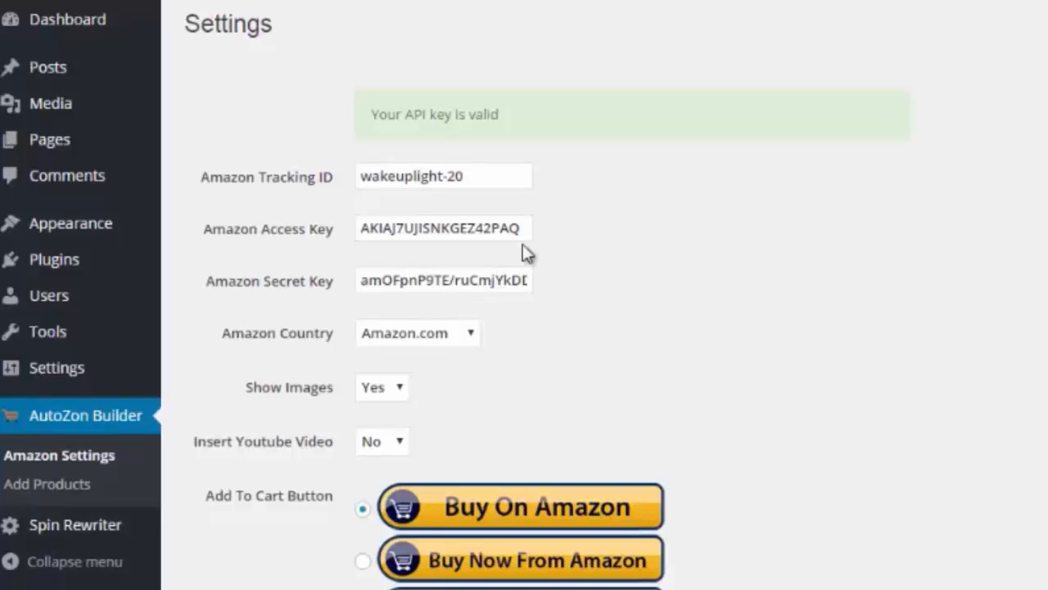
{"action": "mouse_move", "coordinate": [663, 252]}
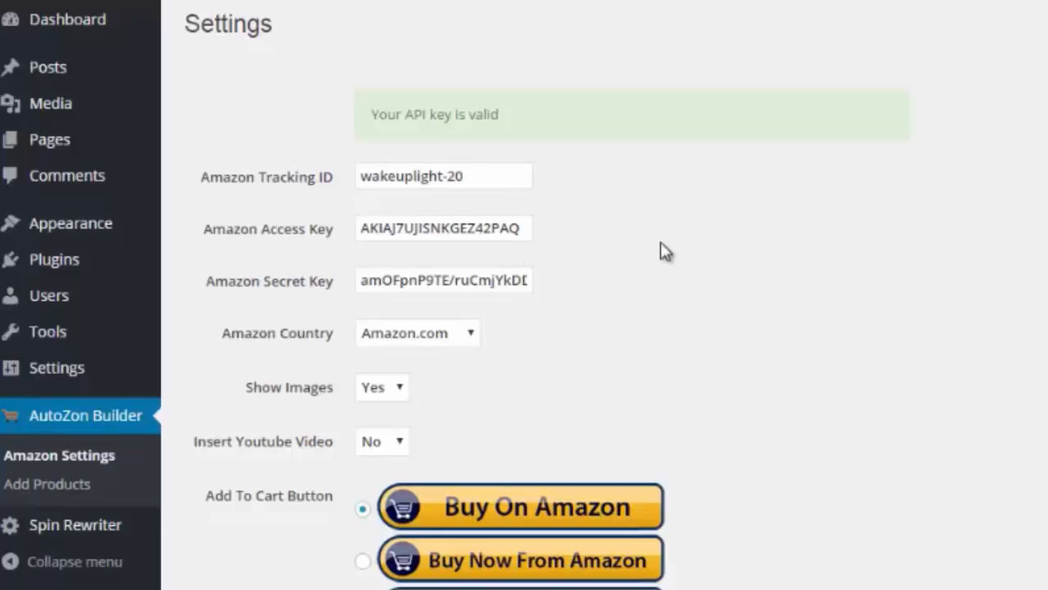
{"action": "mouse_move", "coordinate": [547, 133]}
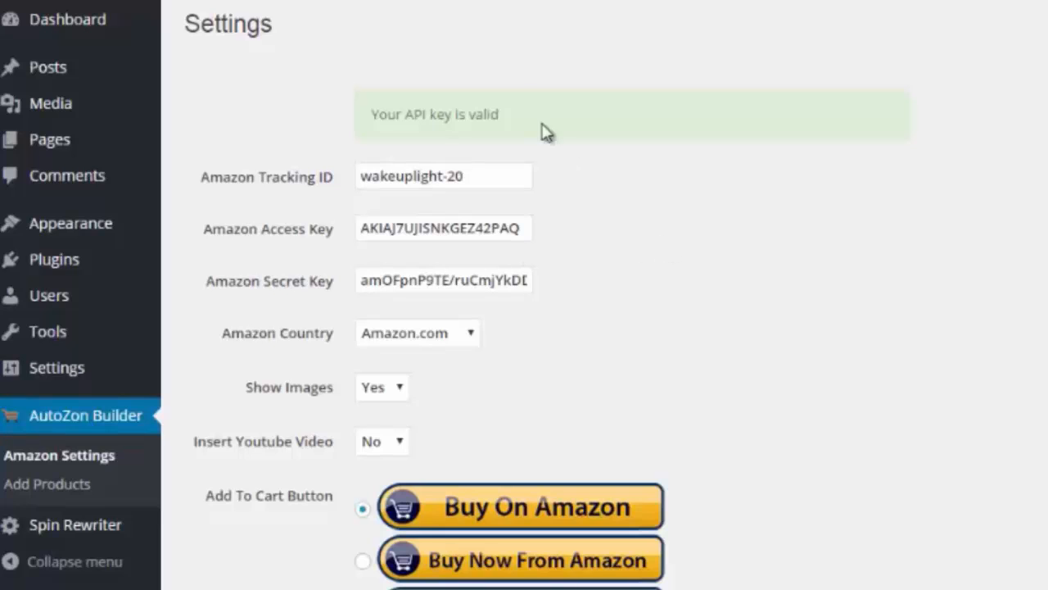
{"action": "left_click_drag", "start_coordinate": [373, 115], "coordinate": [500, 115]}
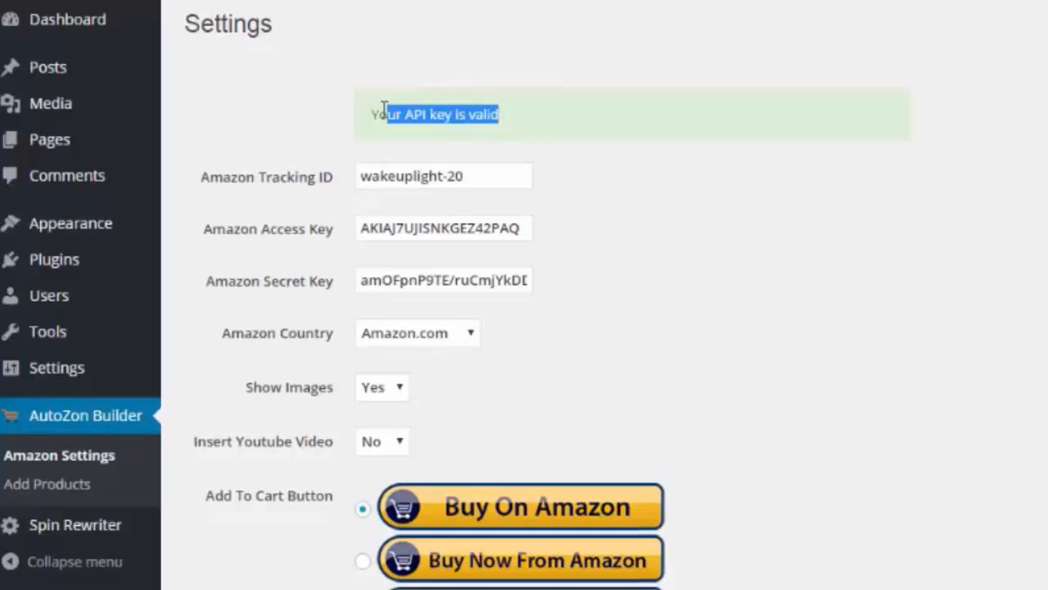
{"action": "scroll", "scroll_direction": "down", "scroll_amount": 3}
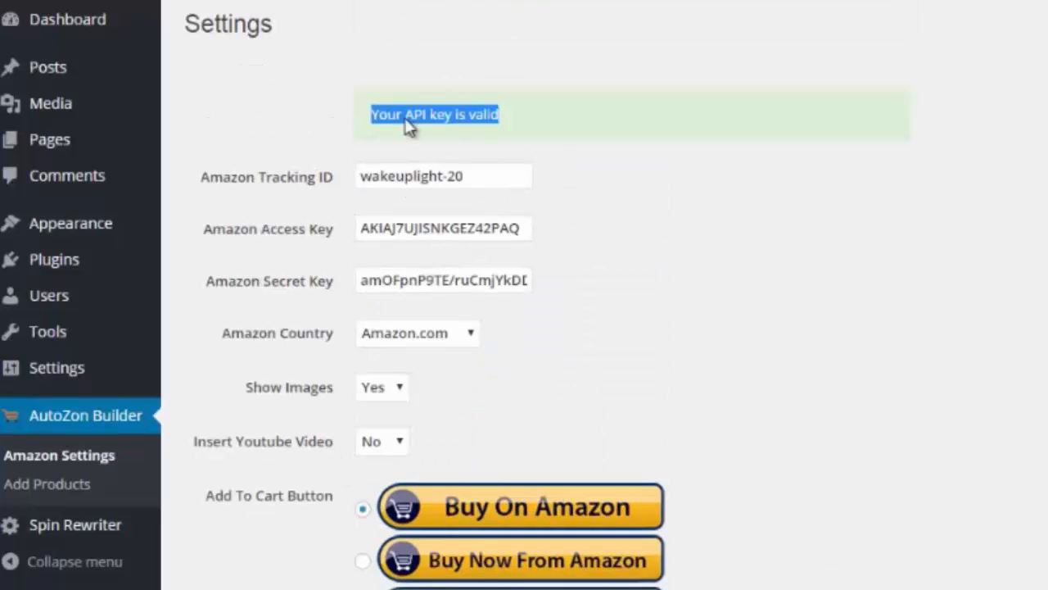
{"action": "mouse_move", "coordinate": [451, 147]}
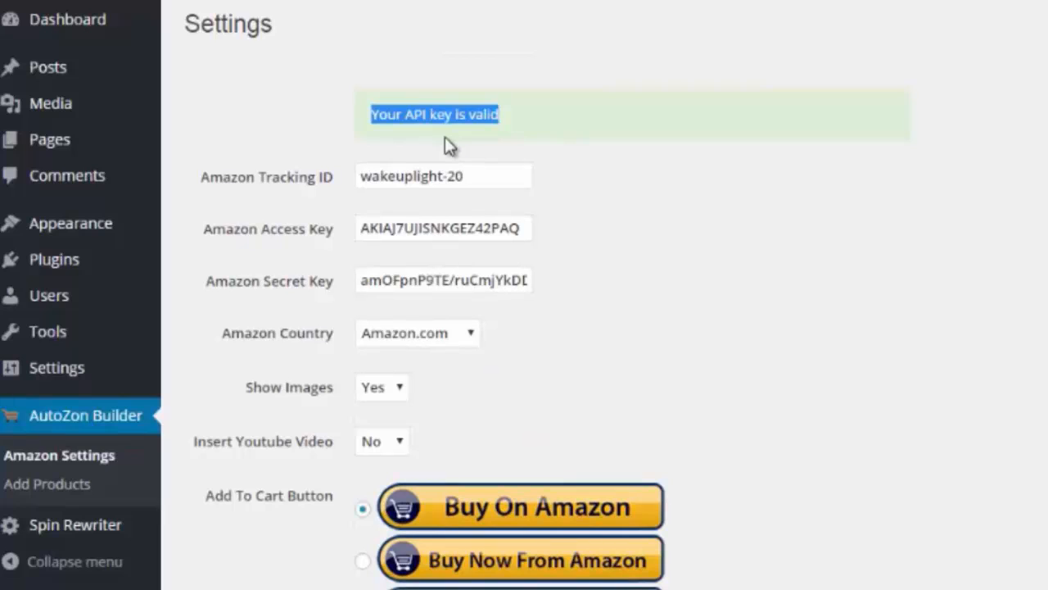
- Set 'Insert Youtube Video' to Yes in Amazon Settings, then go to Add Products
{"action": "scroll", "scroll_direction": "down", "scroll_amount": 3}
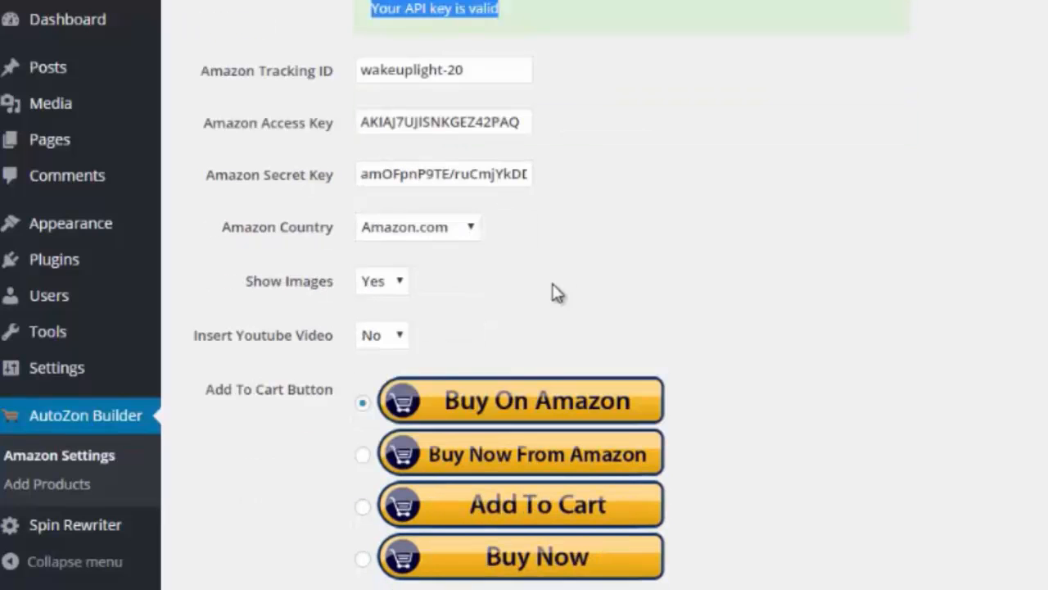
{"action": "left_click", "coordinate": [382, 334]}
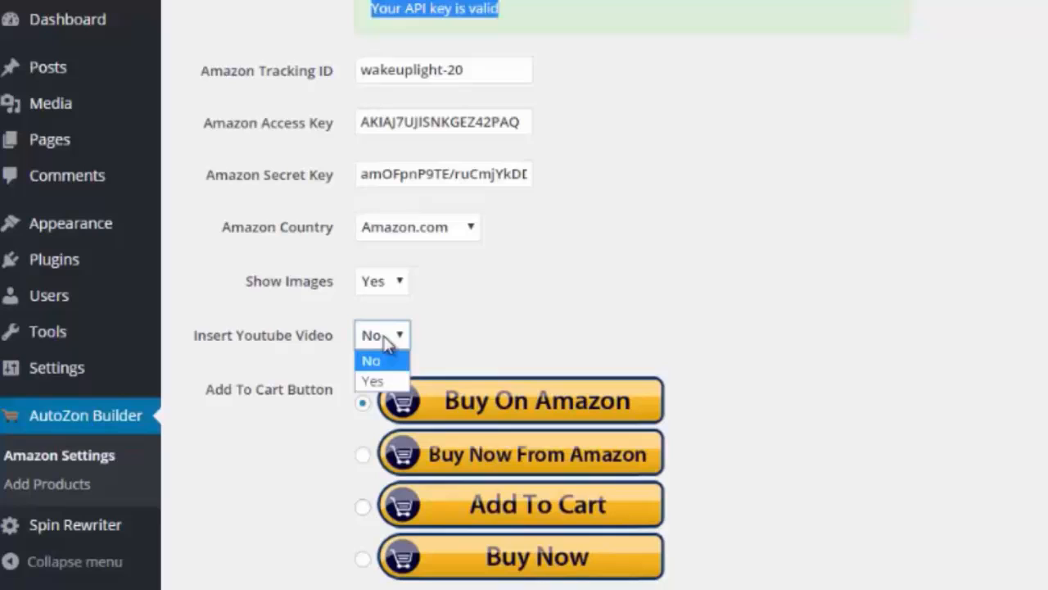
{"action": "left_click", "coordinate": [373, 380]}
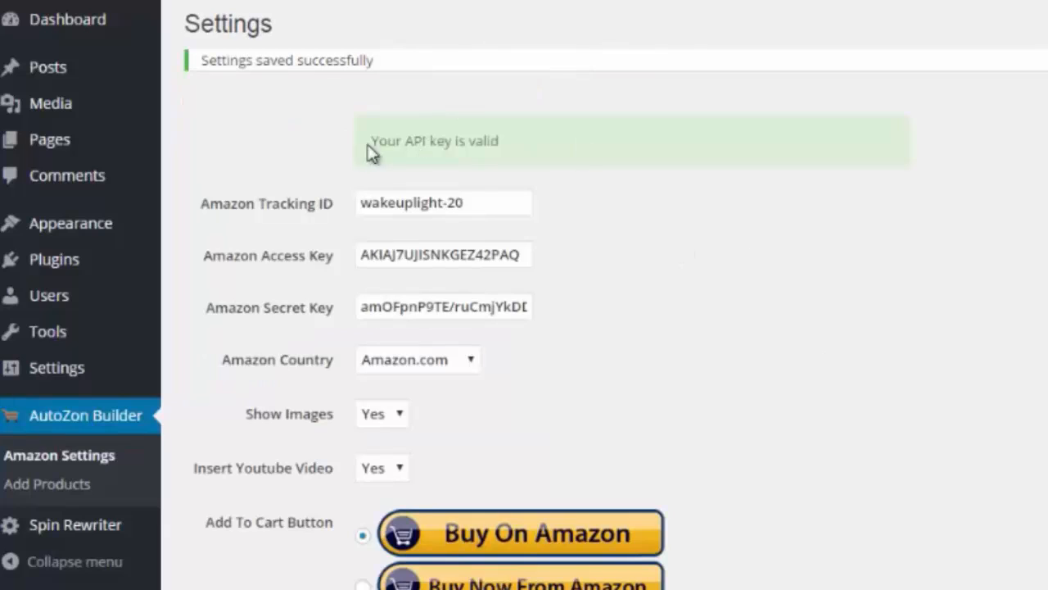
{"action": "mouse_move", "coordinate": [305, 261]}
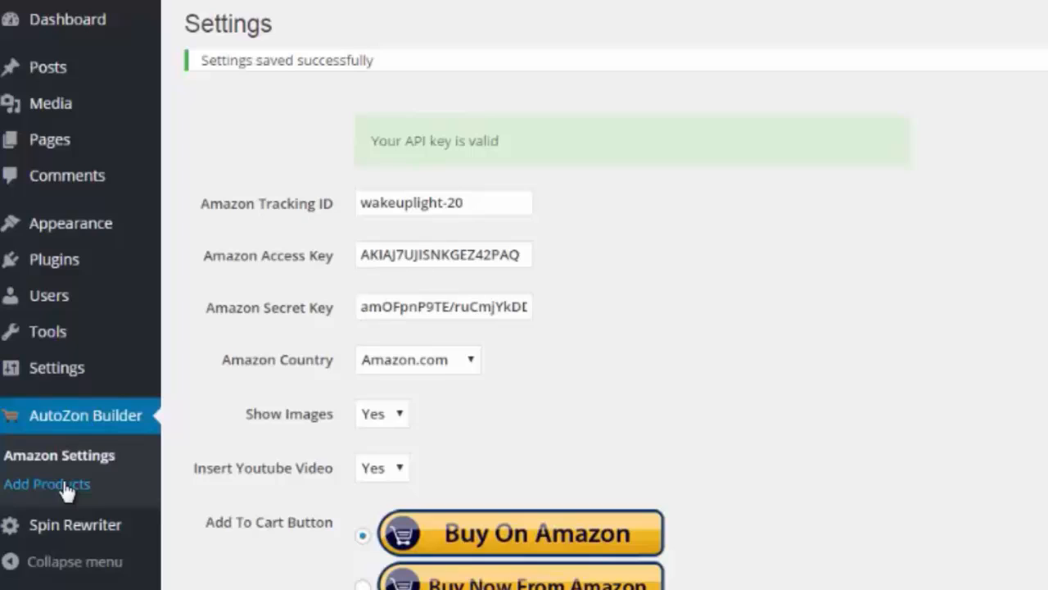
{"action": "left_click", "coordinate": [46, 483]}
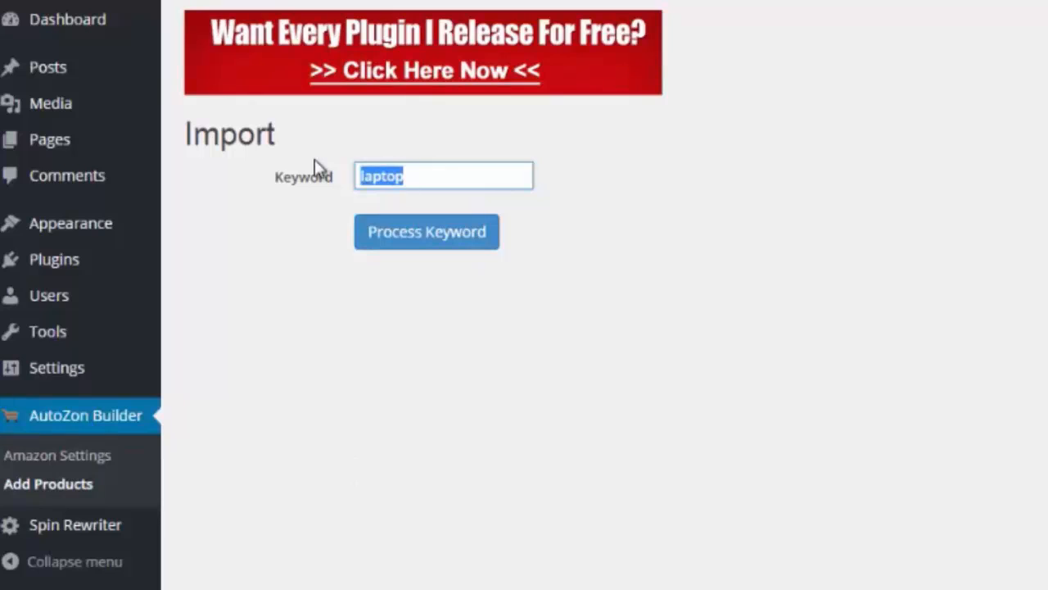
- Search the keyword 'tent' and mark the Coleman Sundome 3-Person Tent for import
{"action": "type", "text": "tent"}
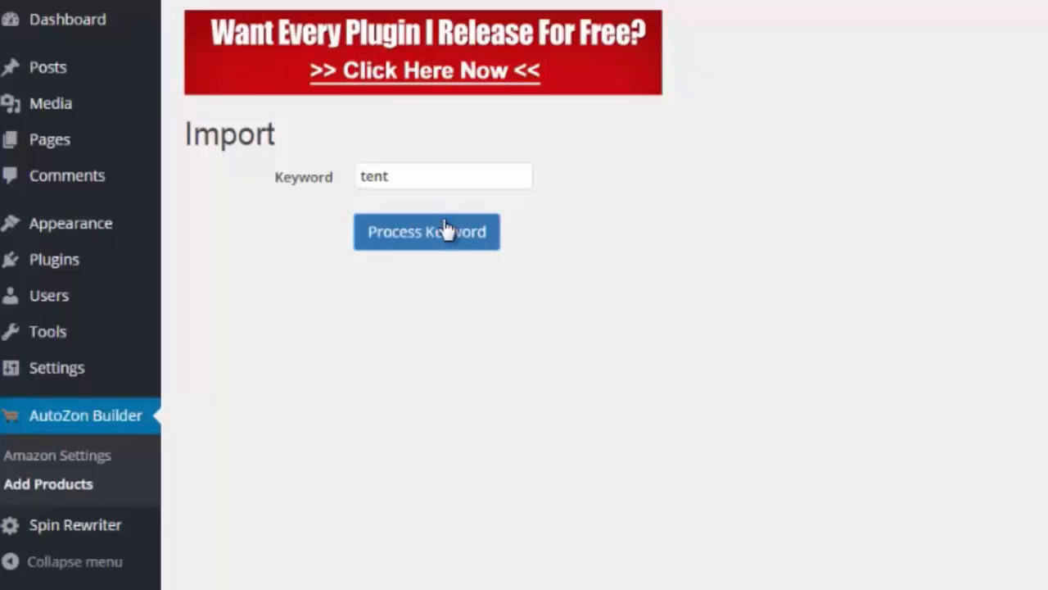
{"action": "left_click", "coordinate": [426, 231]}
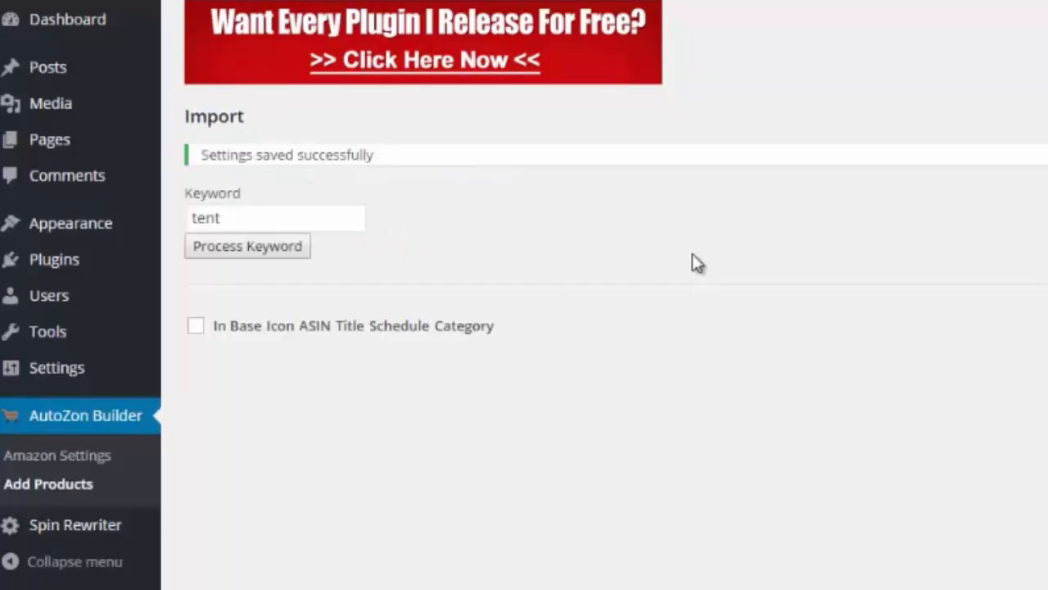
{"action": "mouse_move", "coordinate": [914, 586]}
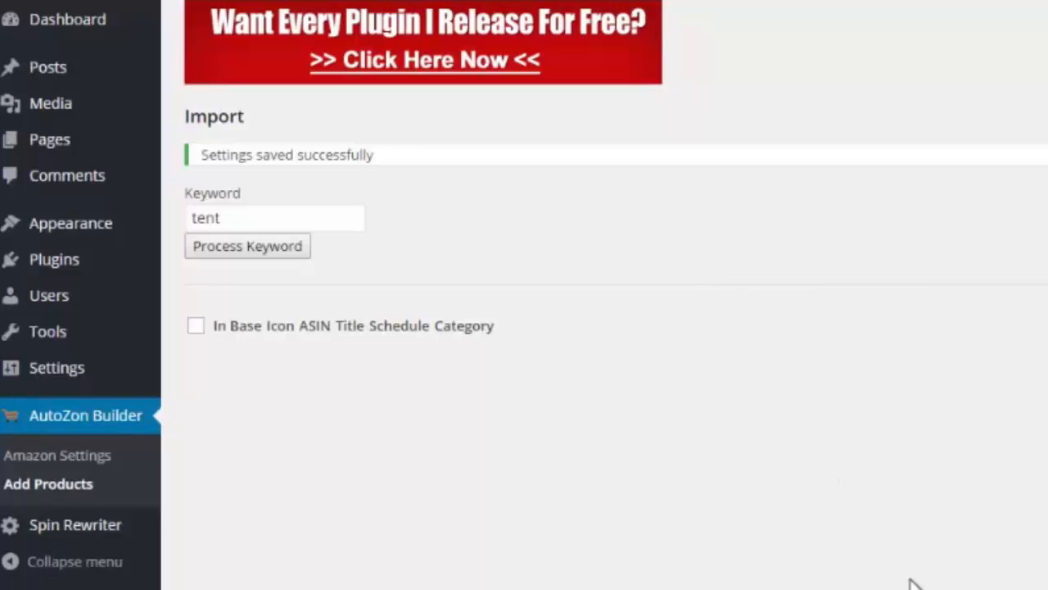
{"action": "left_click", "coordinate": [246, 246]}
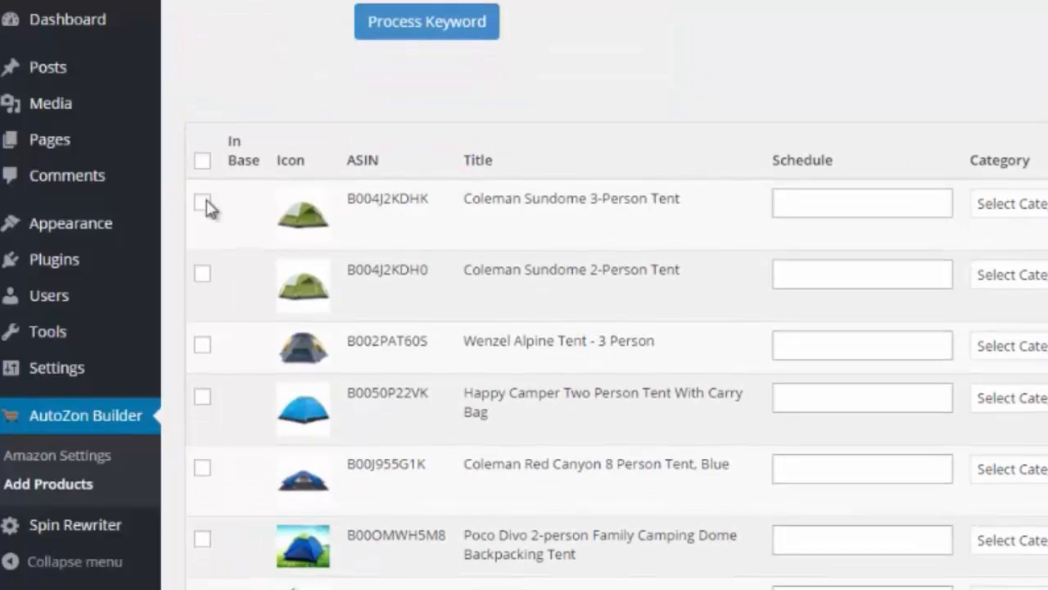
{"action": "left_click", "coordinate": [862, 203]}
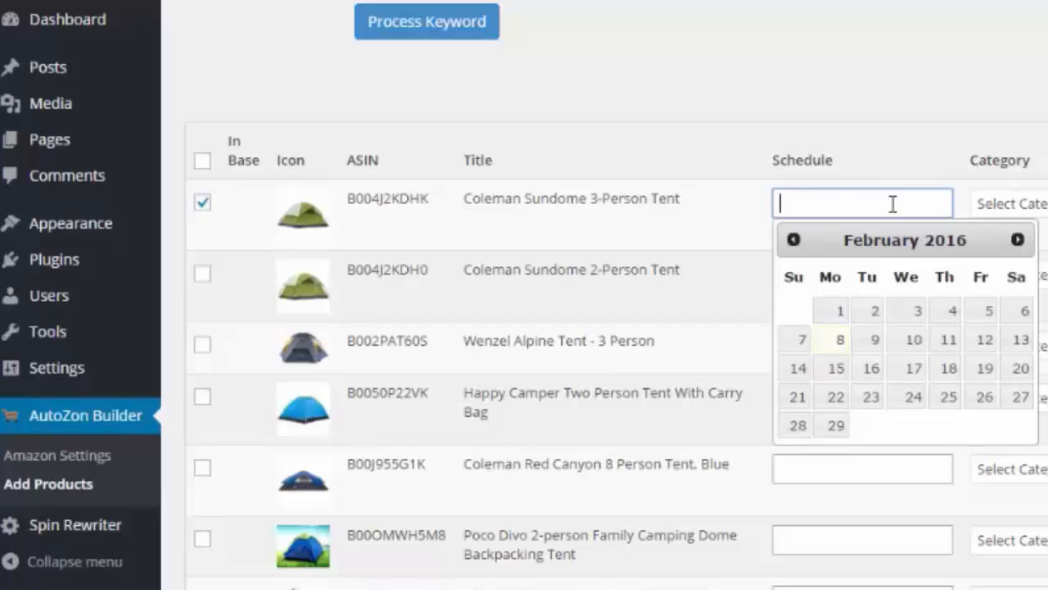
{"action": "mouse_move", "coordinate": [281, 209]}
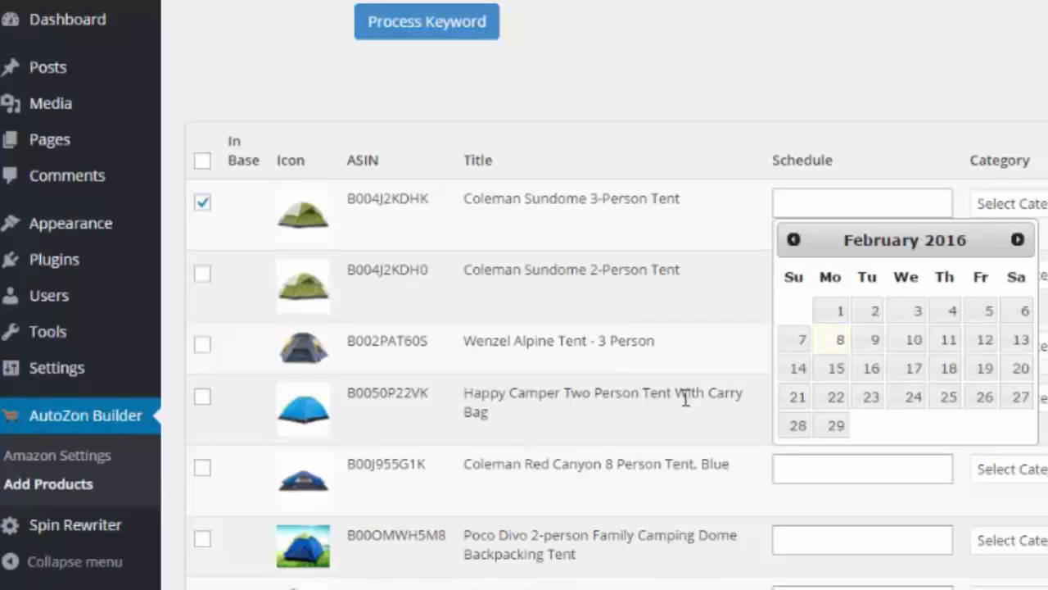
{"action": "mouse_move", "coordinate": [855, 261]}
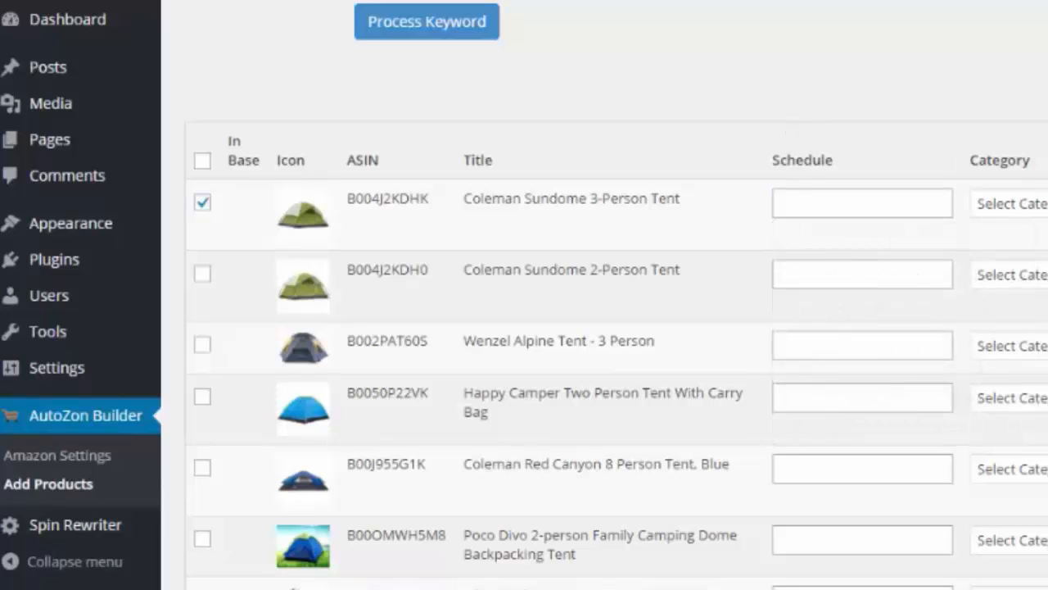
- Tick the first five tents, including the Happy Camper, and add them as posts
{"action": "left_click", "coordinate": [1012, 203]}
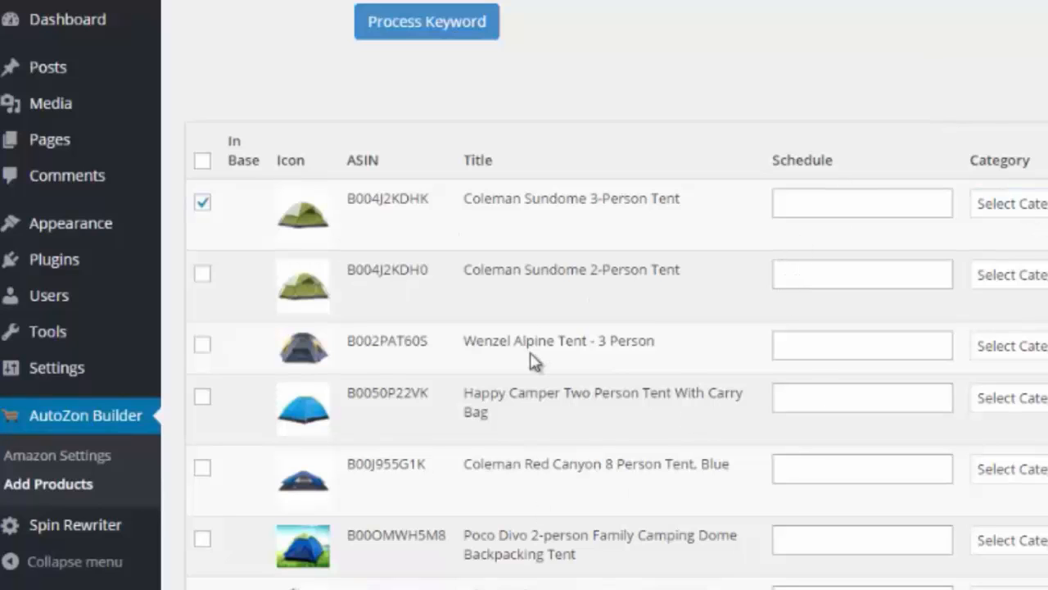
{"action": "mouse_move", "coordinate": [326, 299]}
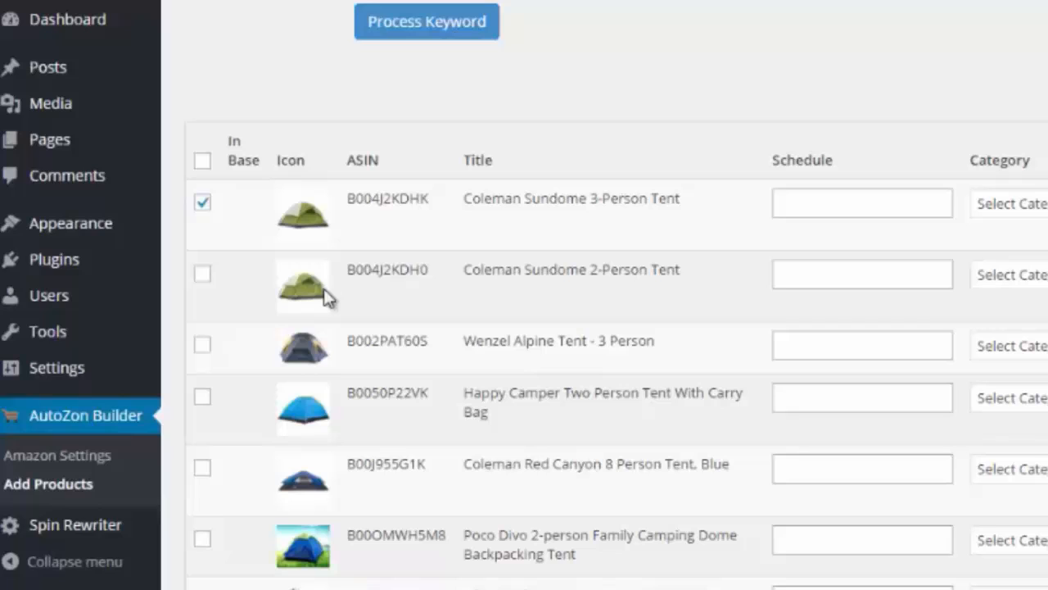
{"action": "mouse_move", "coordinate": [359, 554]}
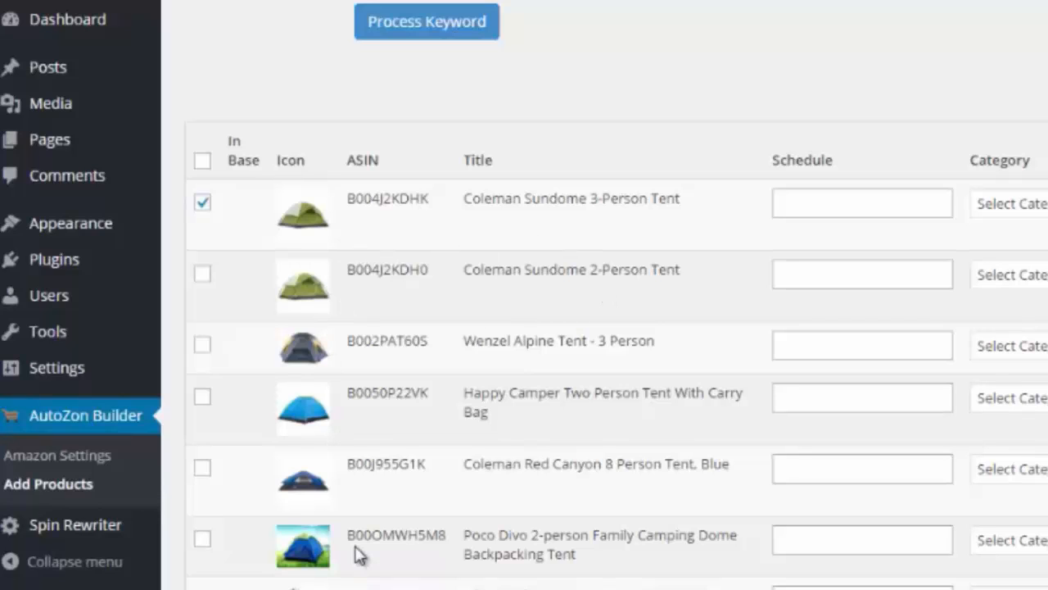
{"action": "mouse_move", "coordinate": [547, 375]}
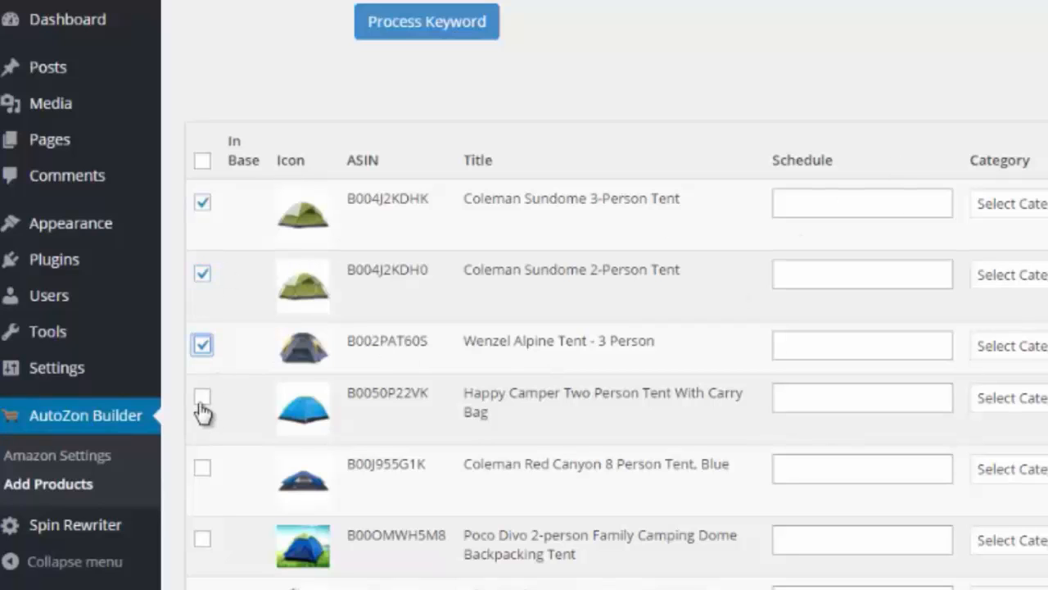
{"action": "left_click", "coordinate": [203, 398]}
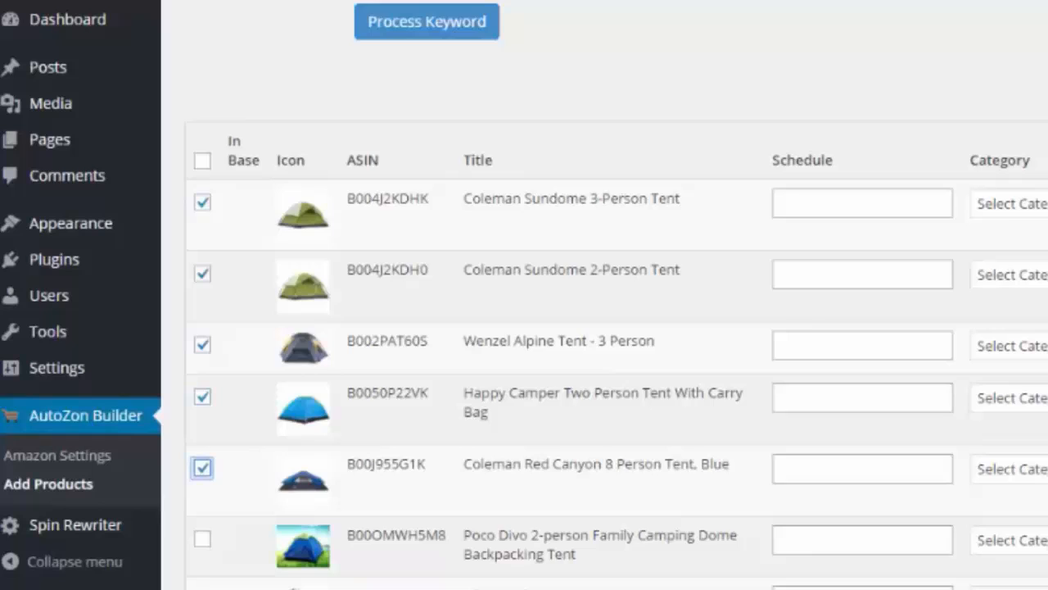
{"action": "scroll", "scroll_direction": "down", "scroll_amount": 3}
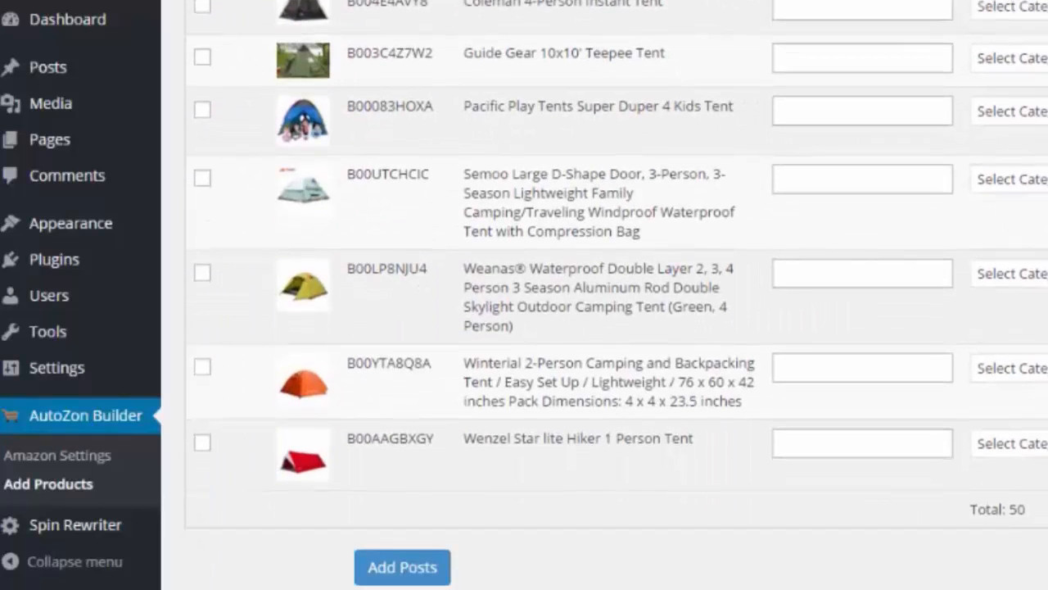
{"action": "left_click", "coordinate": [403, 567]}
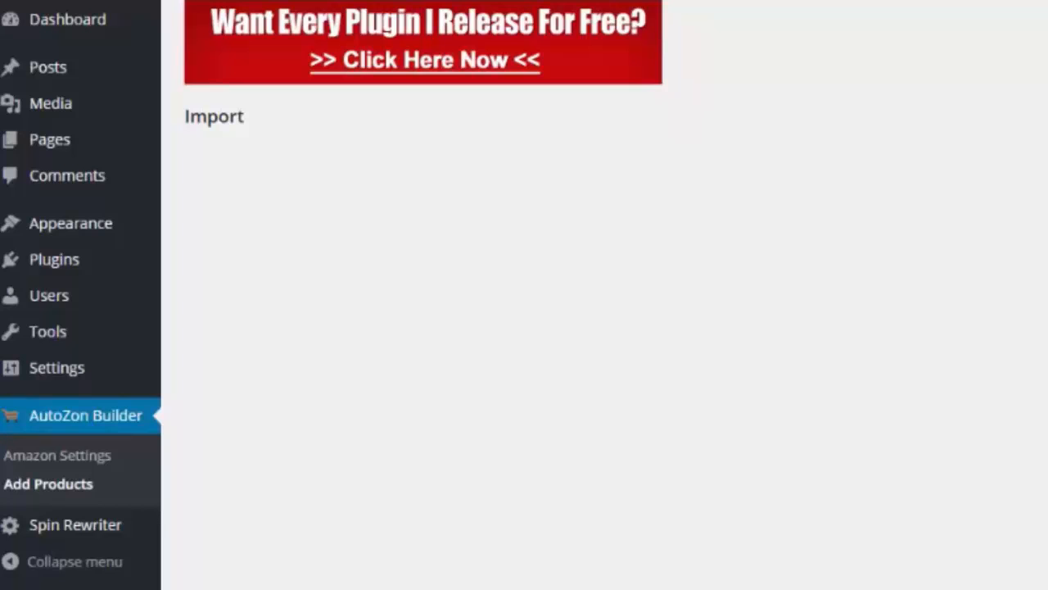
- Open the live site from the admin bar site name in a new tab
{"action": "left_click", "coordinate": [426, 268]}
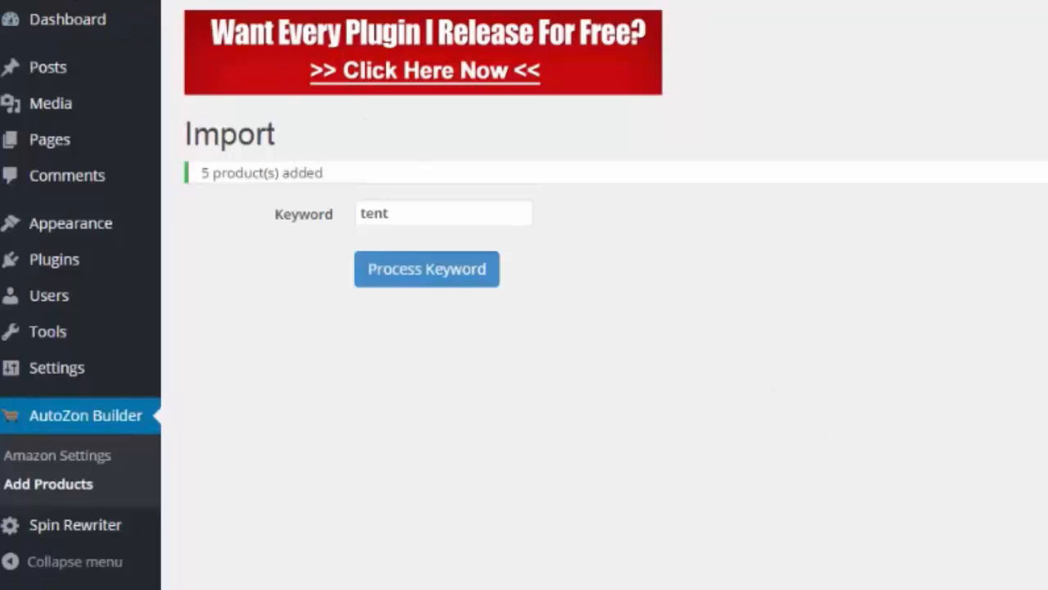
{"action": "right_click", "coordinate": [58, 10]}
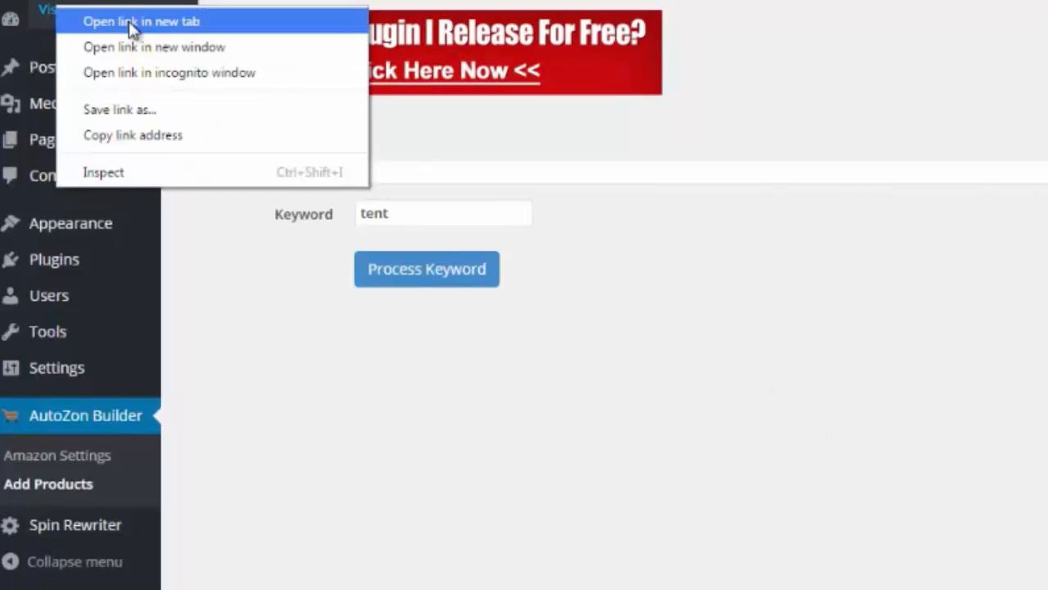
{"action": "left_click", "coordinate": [140, 21]}
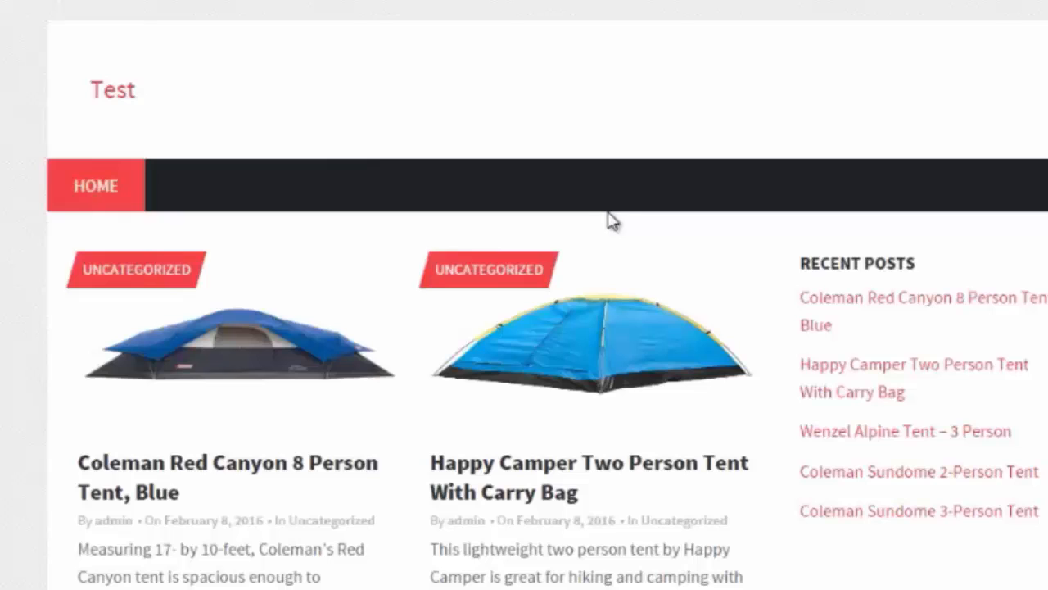
- Scroll the home page to the Wenzel Alpine Tent – 3 Person post link
{"action": "scroll", "scroll_direction": "down", "scroll_amount": 3}
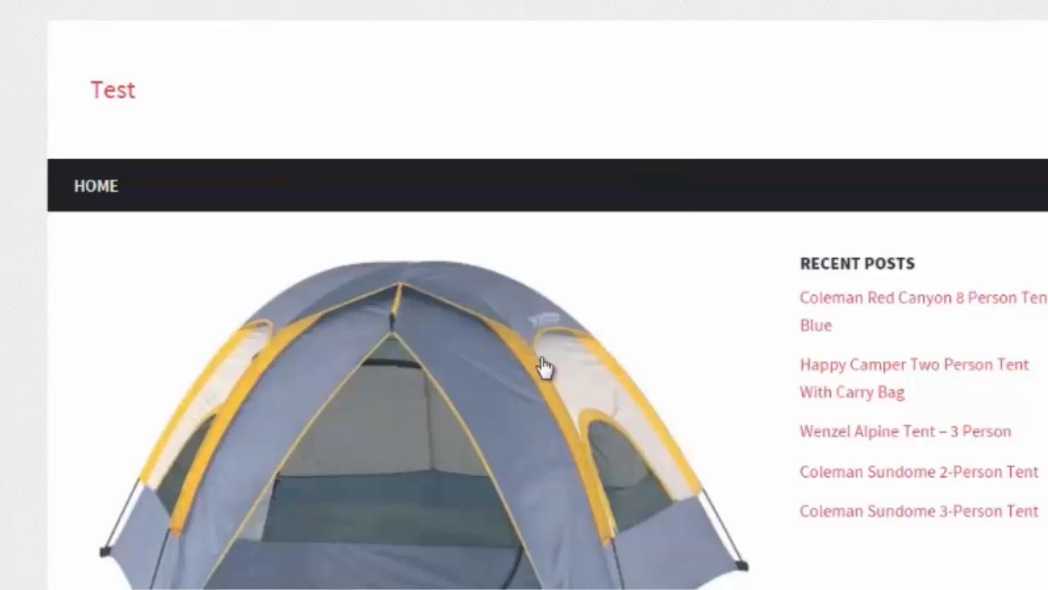
{"action": "left_click", "coordinate": [901, 430]}
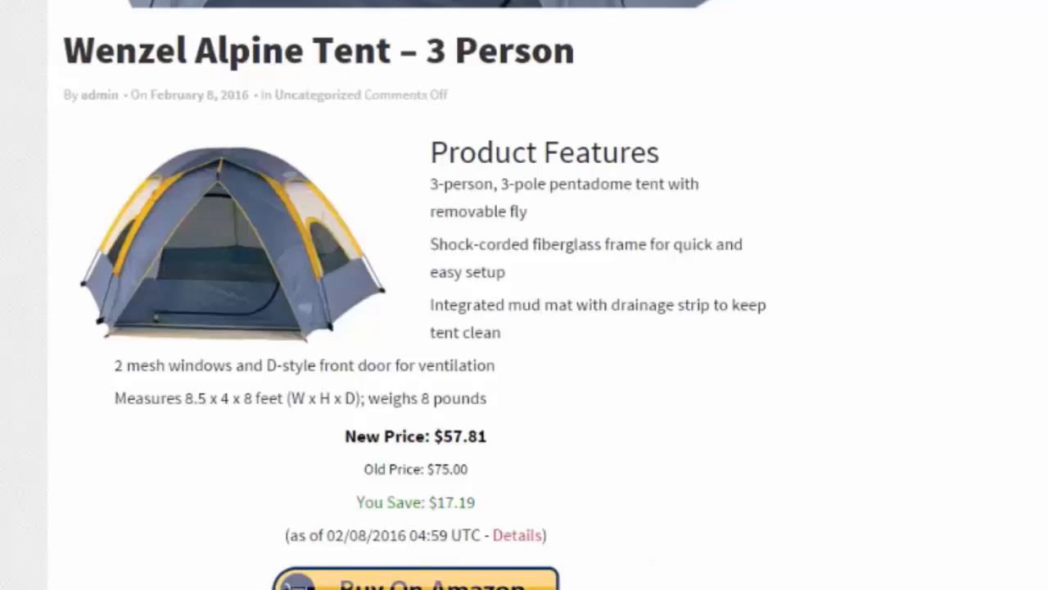
{"action": "scroll", "scroll_direction": "down", "scroll_amount": 3}
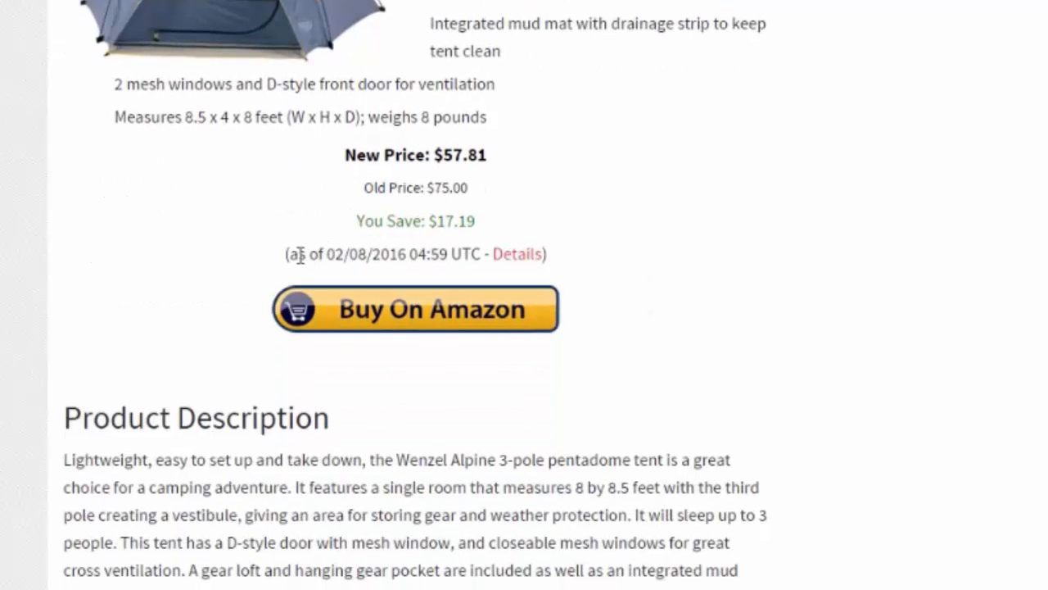
{"action": "mouse_move", "coordinate": [487, 252]}
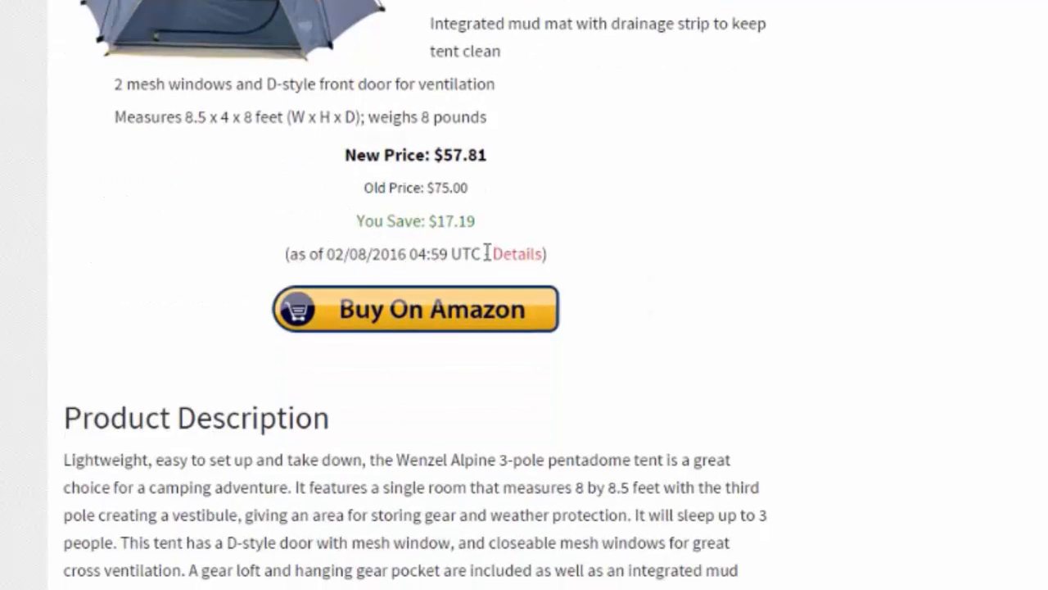
{"action": "mouse_move", "coordinate": [518, 252]}
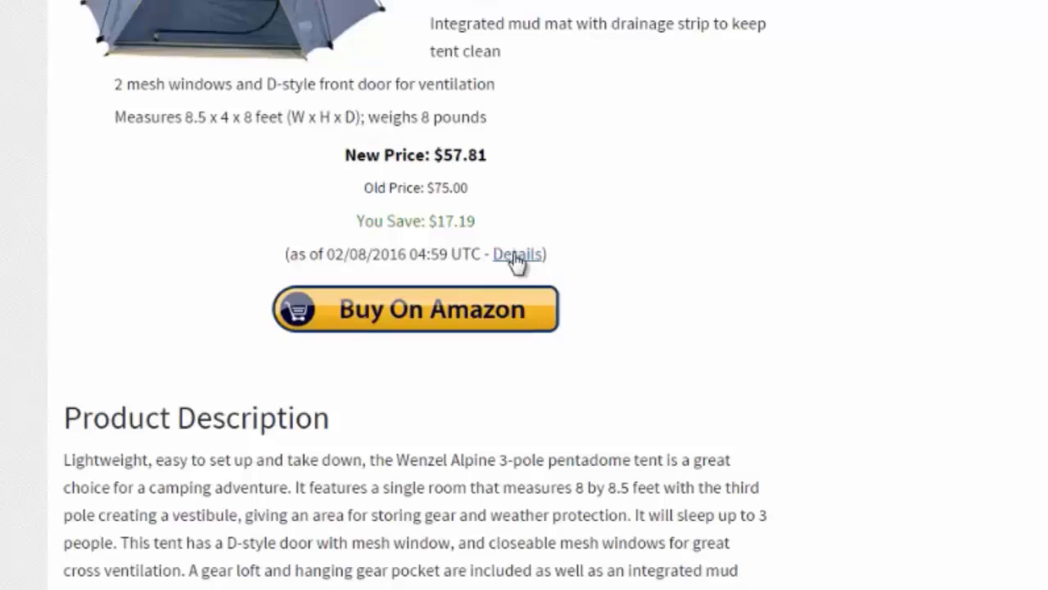
{"action": "left_click", "coordinate": [516, 254]}
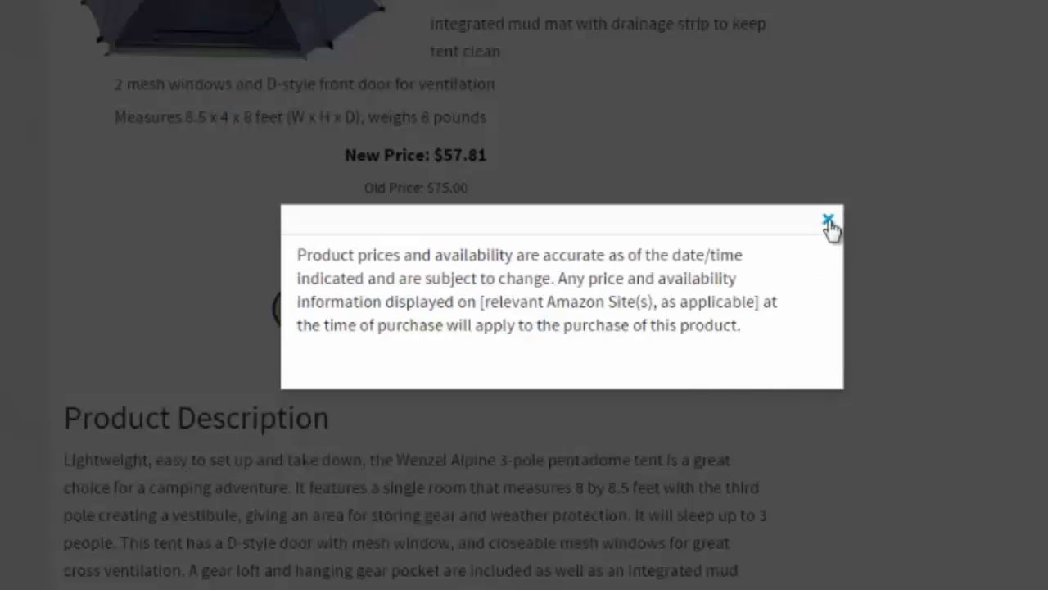
{"action": "left_click", "coordinate": [829, 219]}
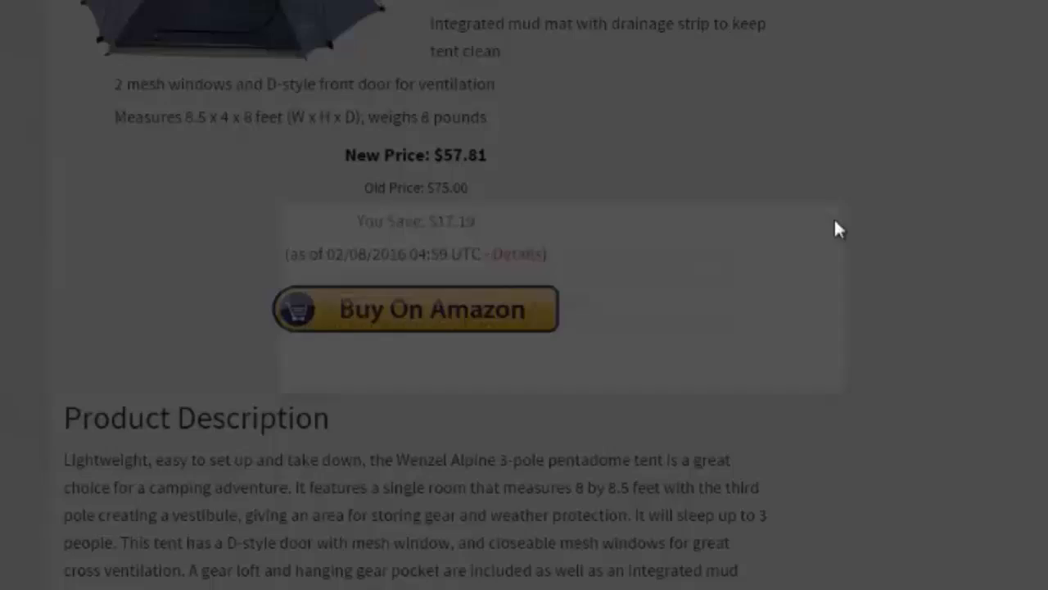
{"action": "scroll", "scroll_direction": "down", "scroll_amount": 3}
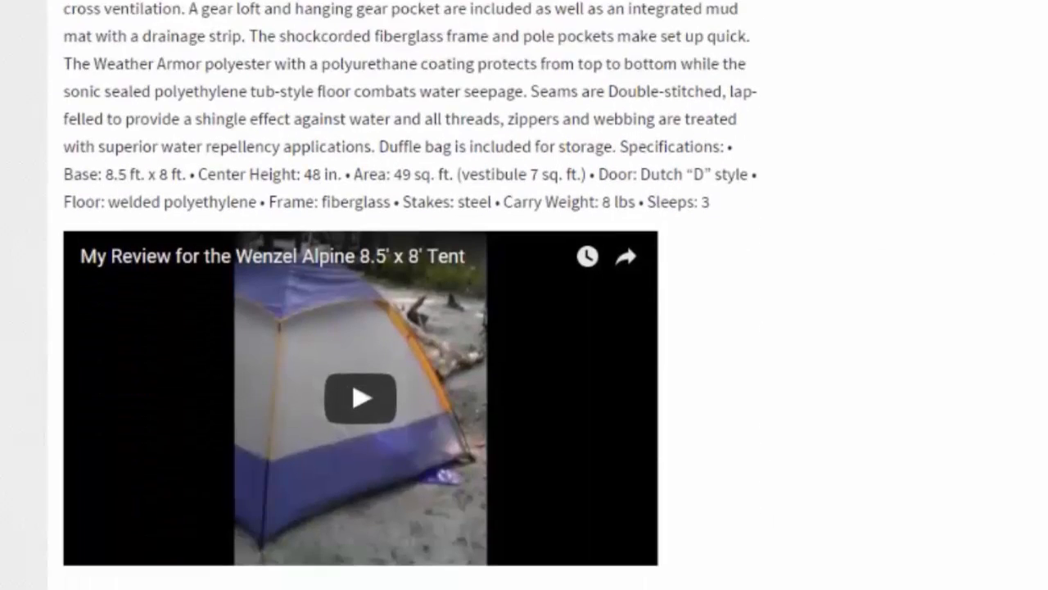
{"action": "scroll", "scroll_direction": "down", "scroll_amount": 3}
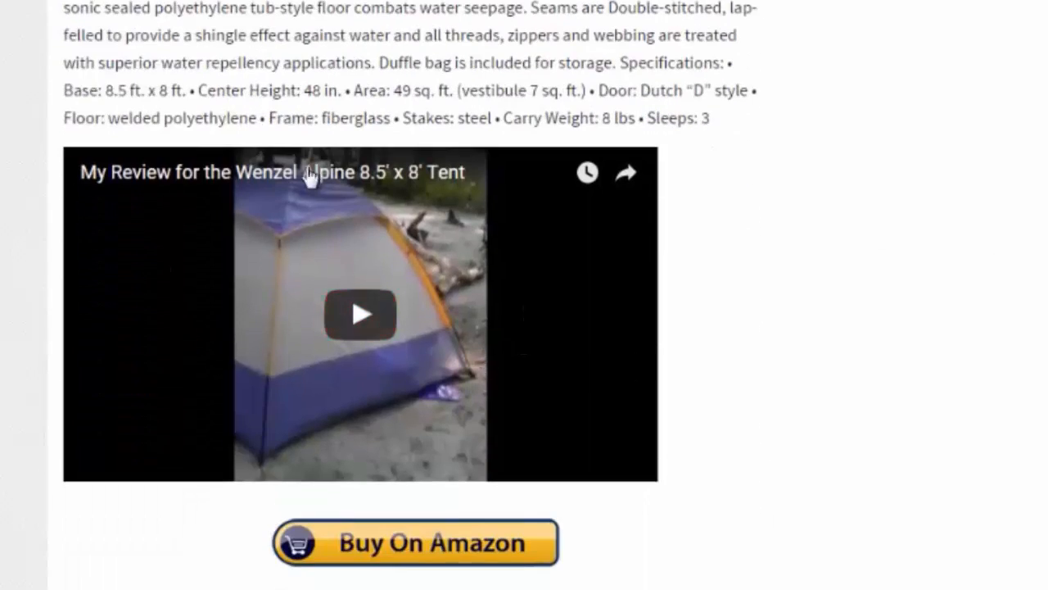
{"action": "mouse_move", "coordinate": [212, 268]}
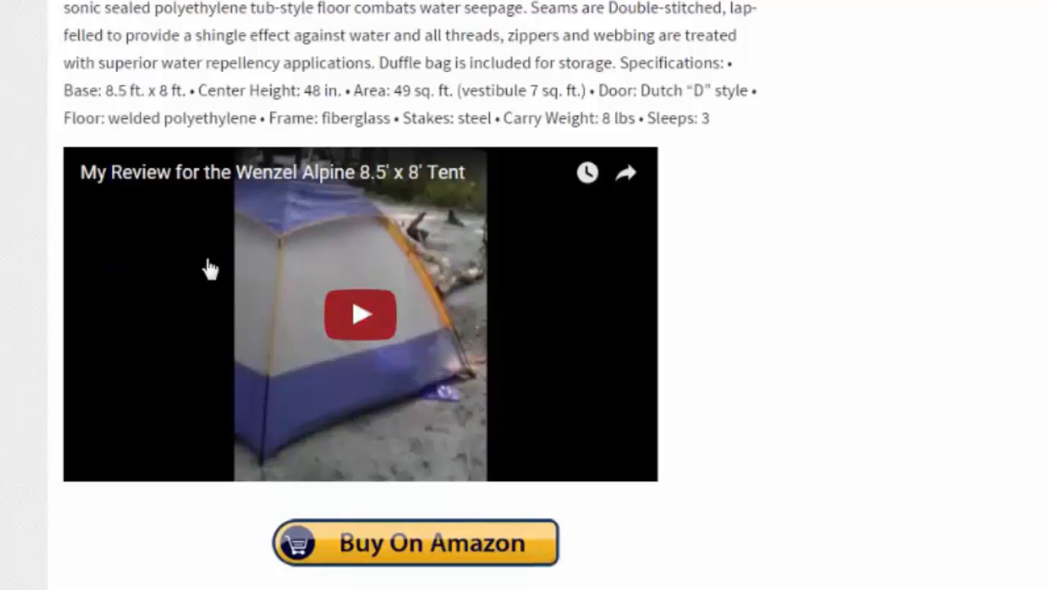
{"action": "scroll", "scroll_direction": "down", "scroll_amount": 3}
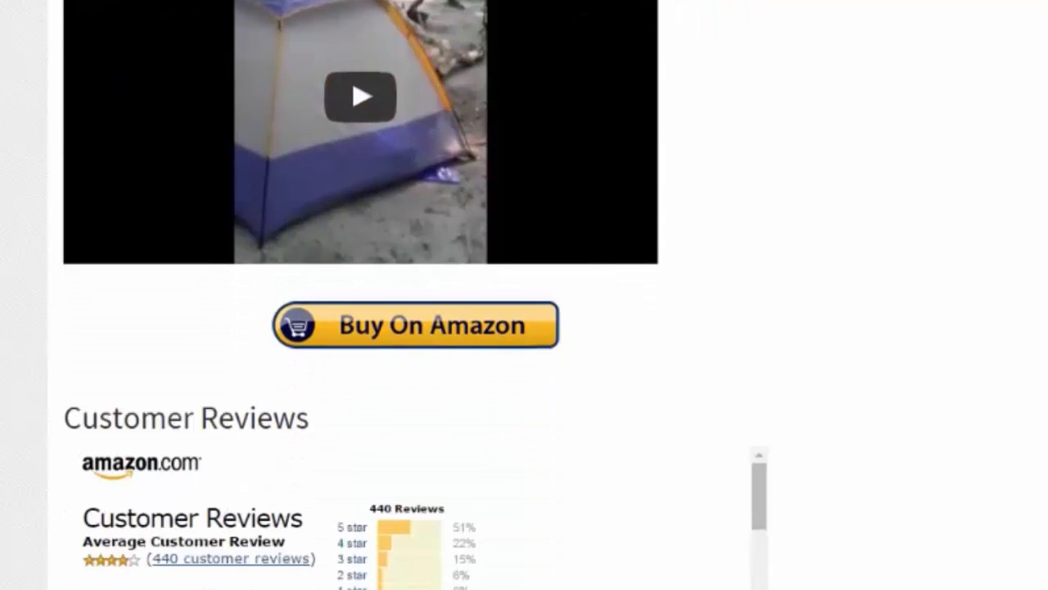
{"action": "scroll", "scroll_direction": "down", "scroll_amount": 3}
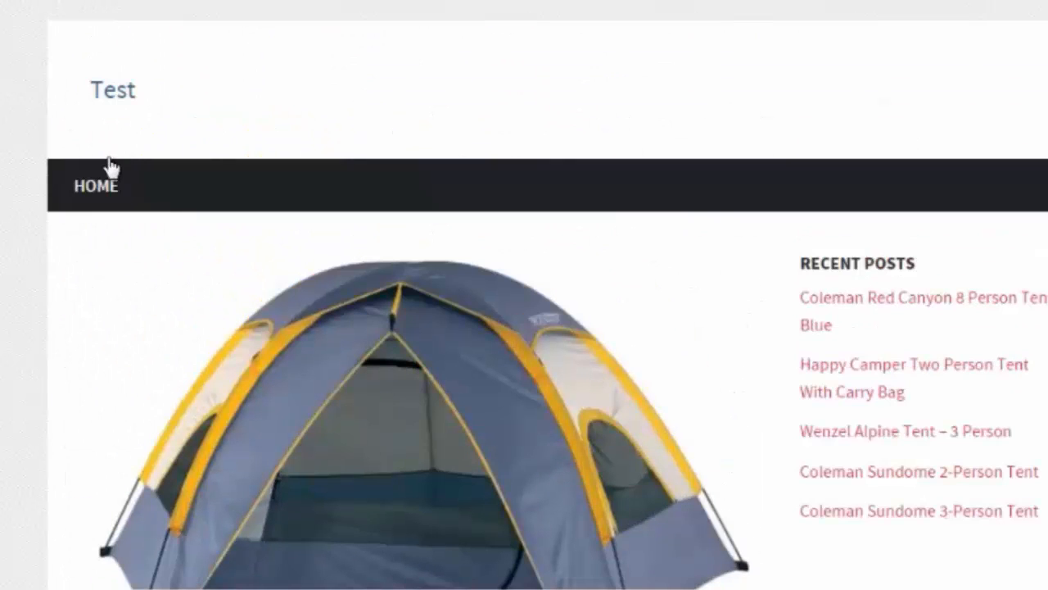
{"action": "mouse_move", "coordinate": [95, 183]}
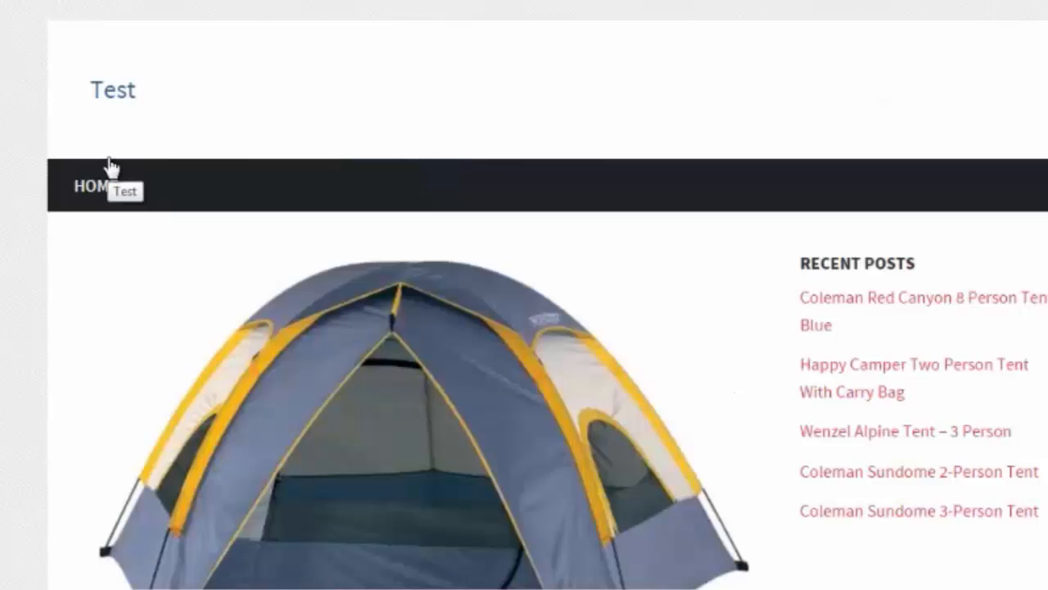
{"action": "mouse_move", "coordinate": [292, 300]}
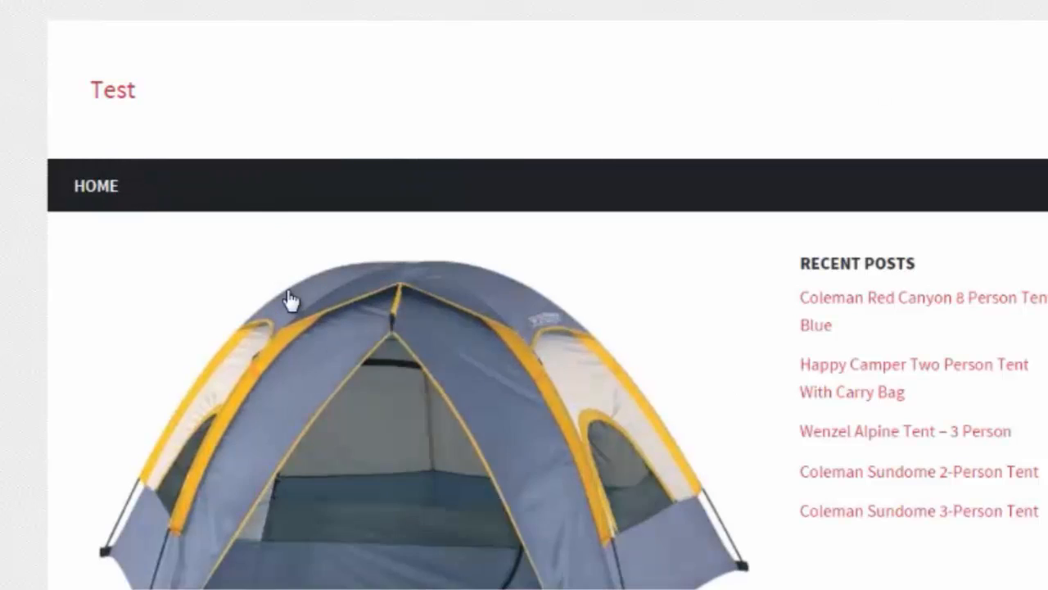